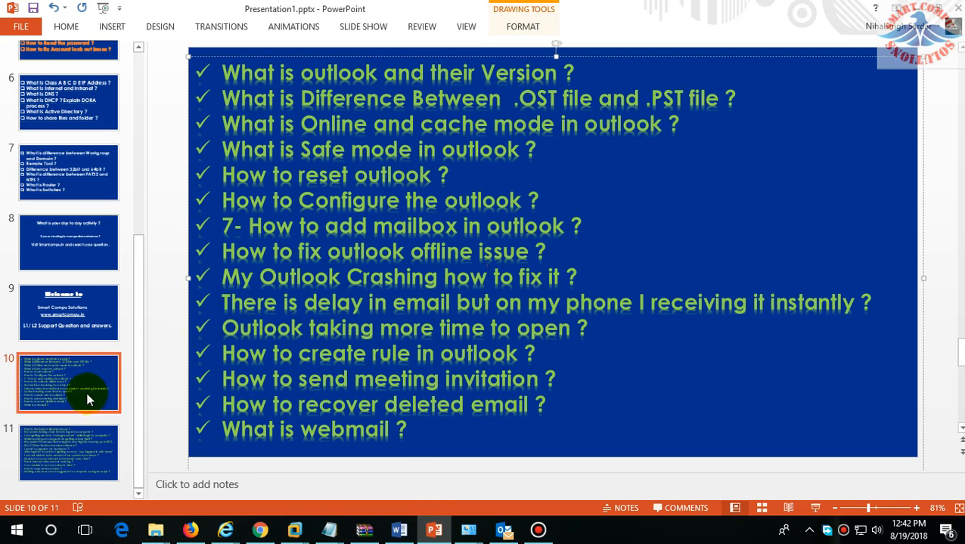
# - Present slide 10 full screen and briefly check the screen recorder window
pyautogui.click(454, 117)
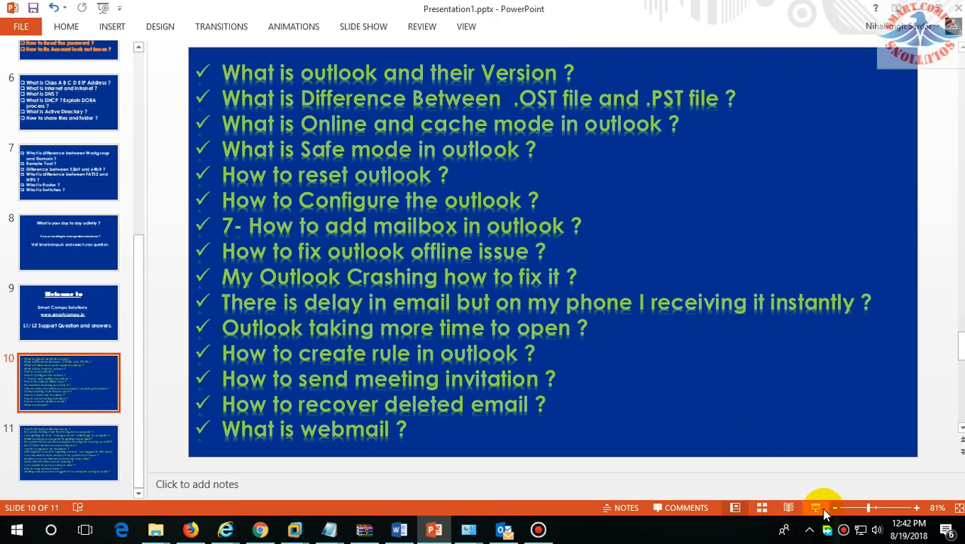
pyautogui.click(815, 507)
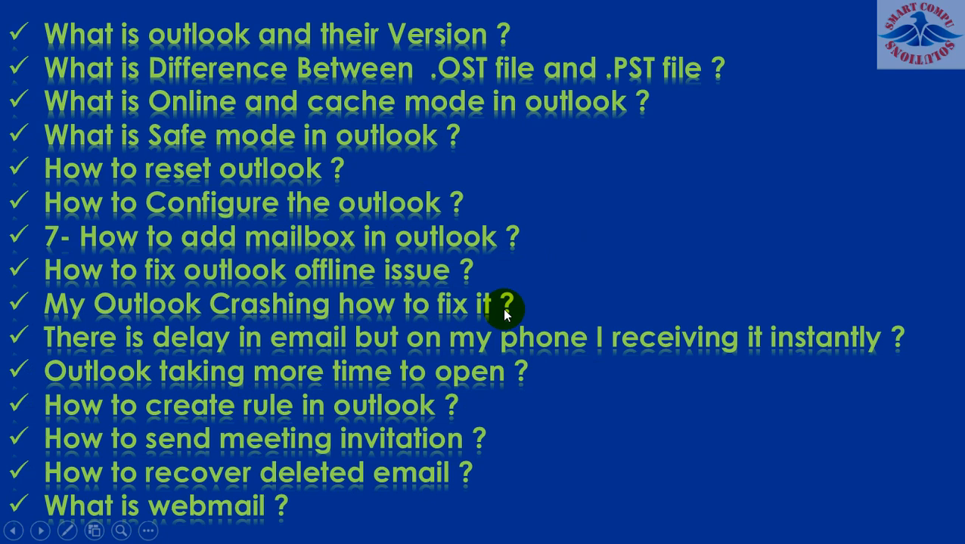
pyautogui.moveTo(114, 510)
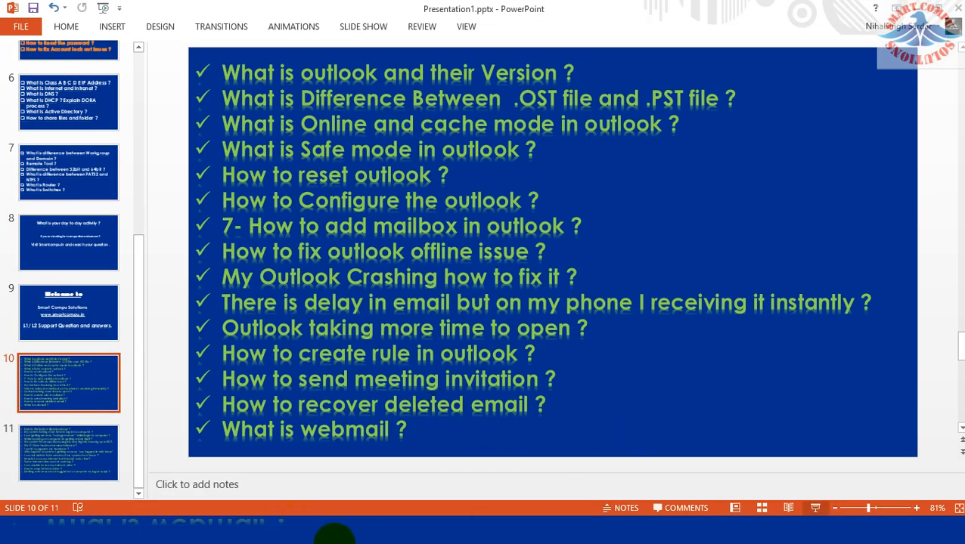
pyautogui.click(16, 529)
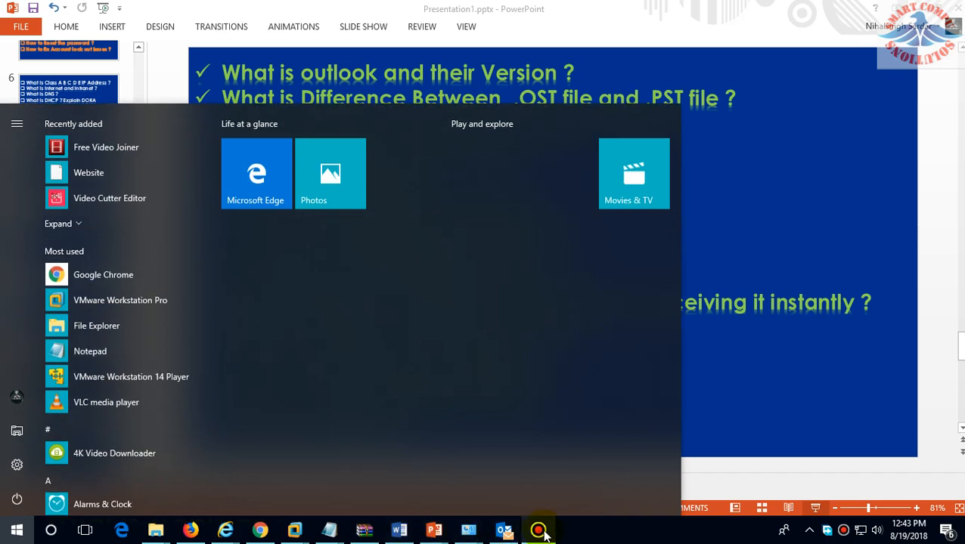
pyautogui.click(539, 529)
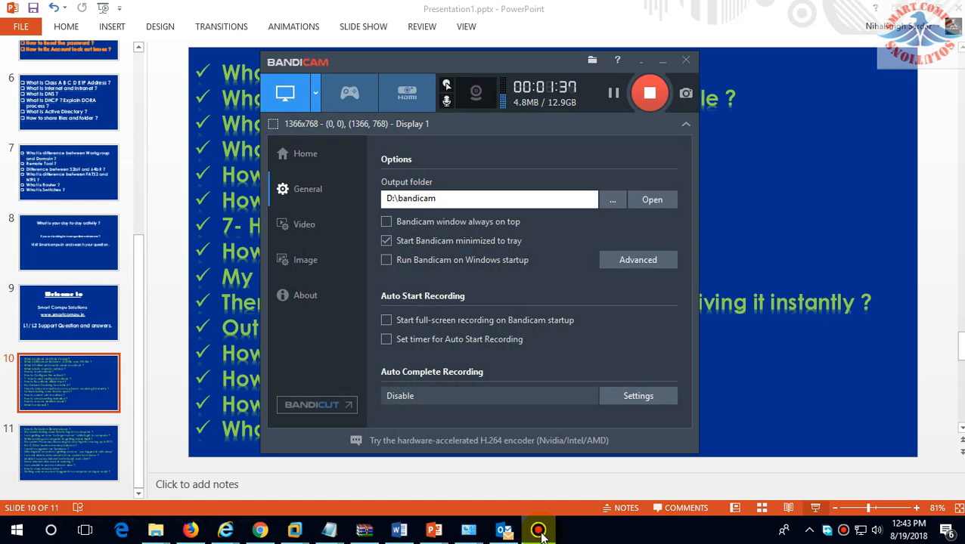
pyautogui.click(662, 60)
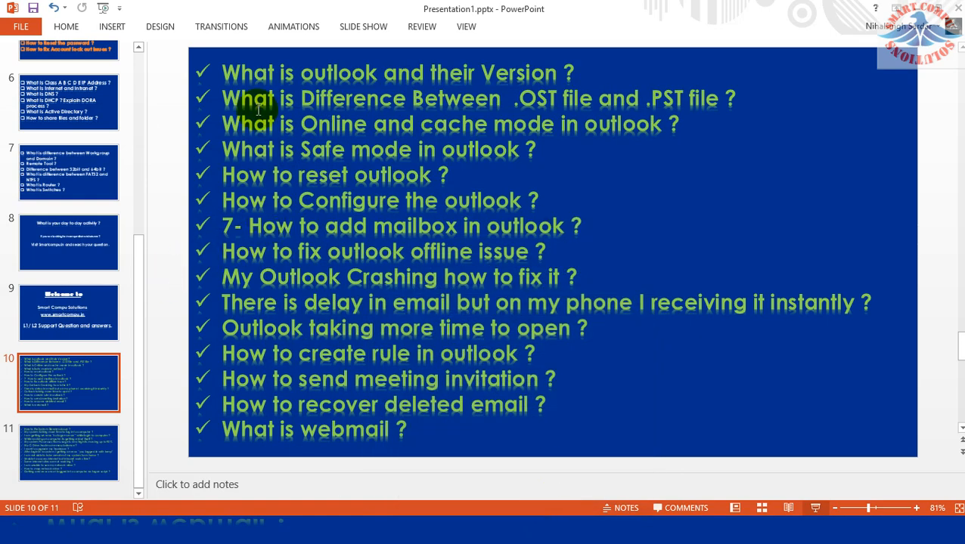
pyautogui.moveTo(548, 280)
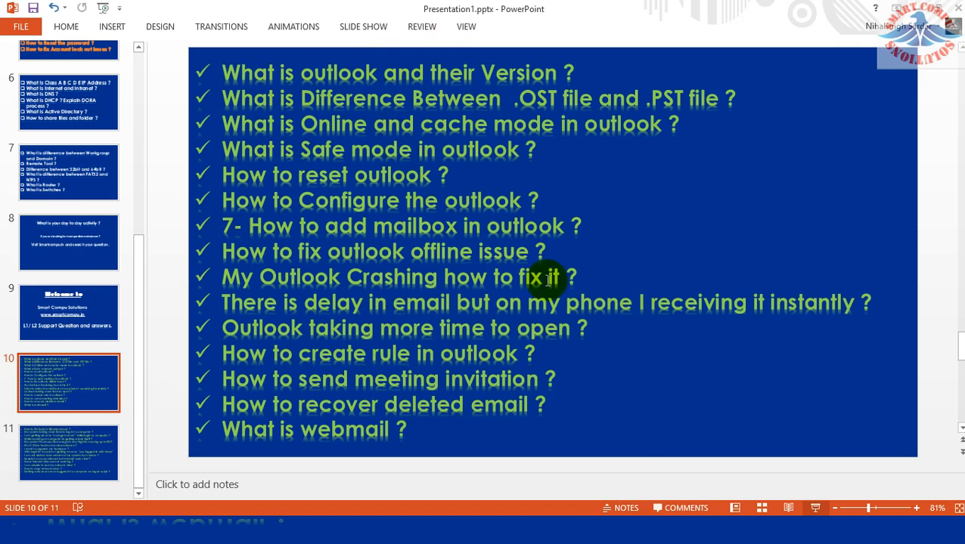
# - Enter notepad in the Windows Run box, ready to launch it
pyautogui.click(407, 159)
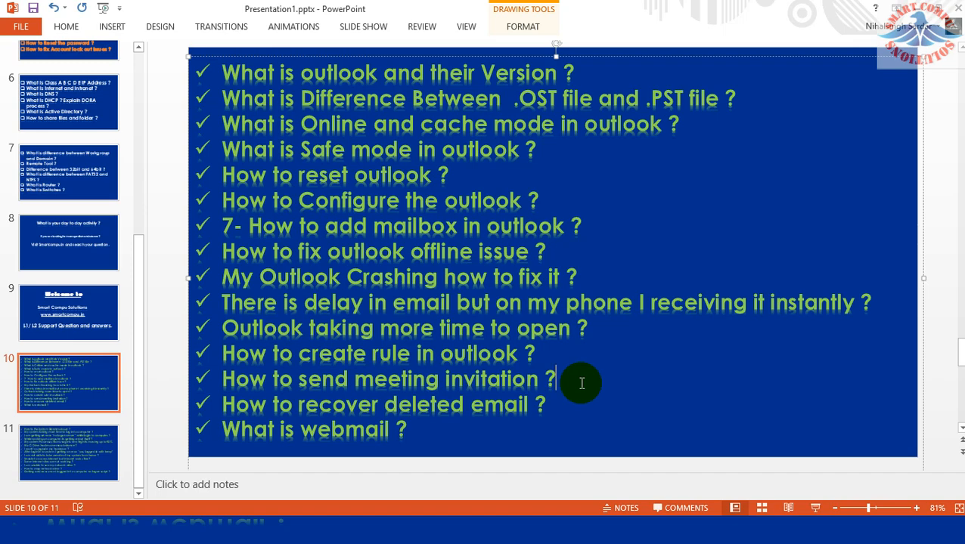
pyautogui.click(15, 529)
pyautogui.write('notepad')
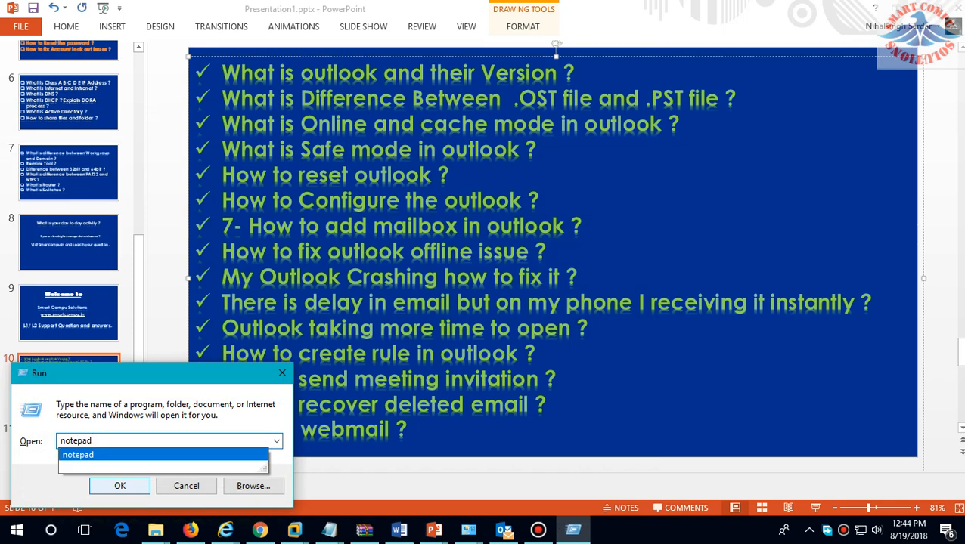
# - Launch Notepad and list the Outlook versions 2003, 2007, 2010, 2013, 2016 on the first line
pyautogui.click(120, 486)
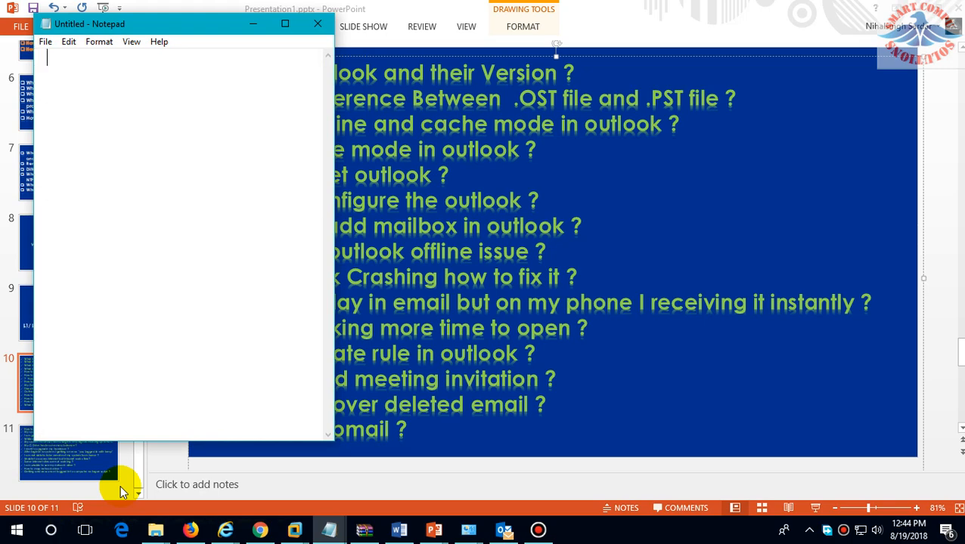
pyautogui.write('2003')
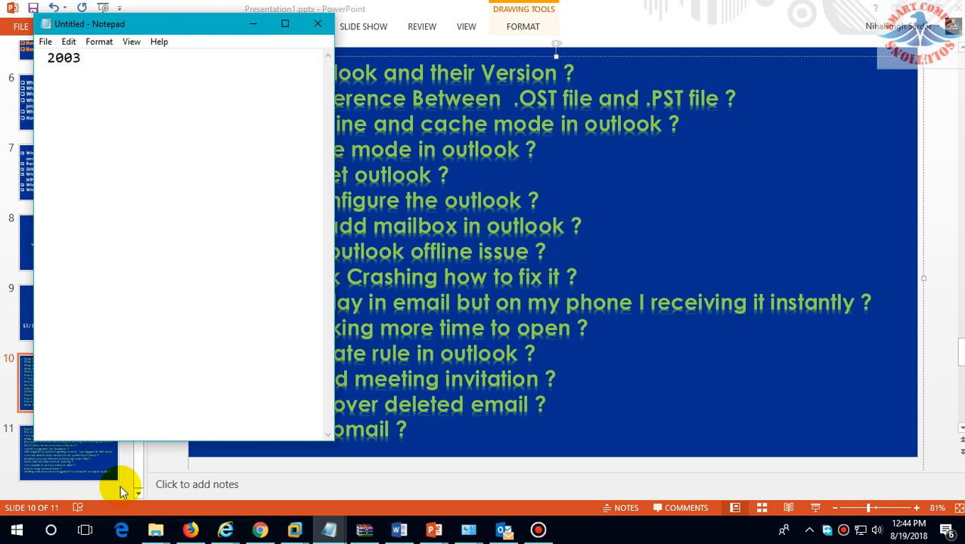
pyautogui.write(', 2')
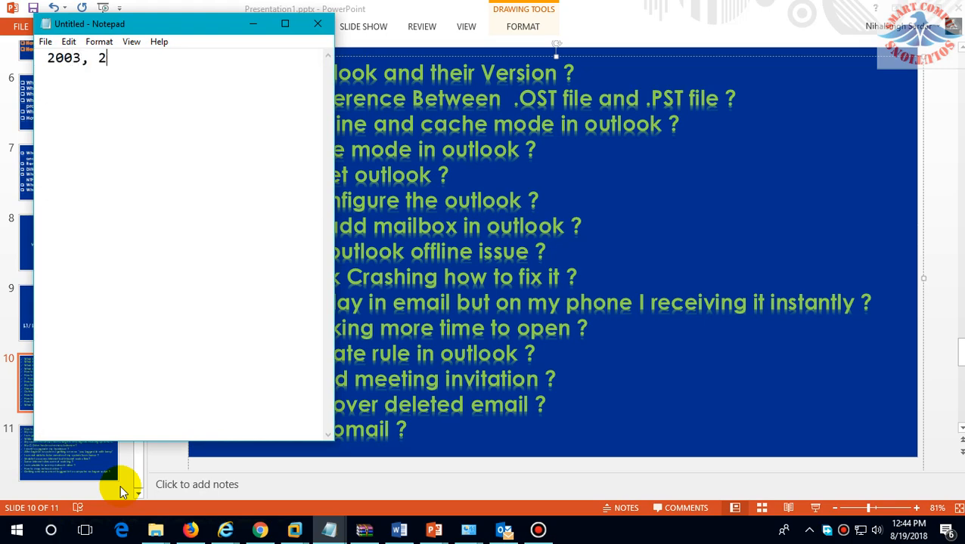
pyautogui.write('007,')
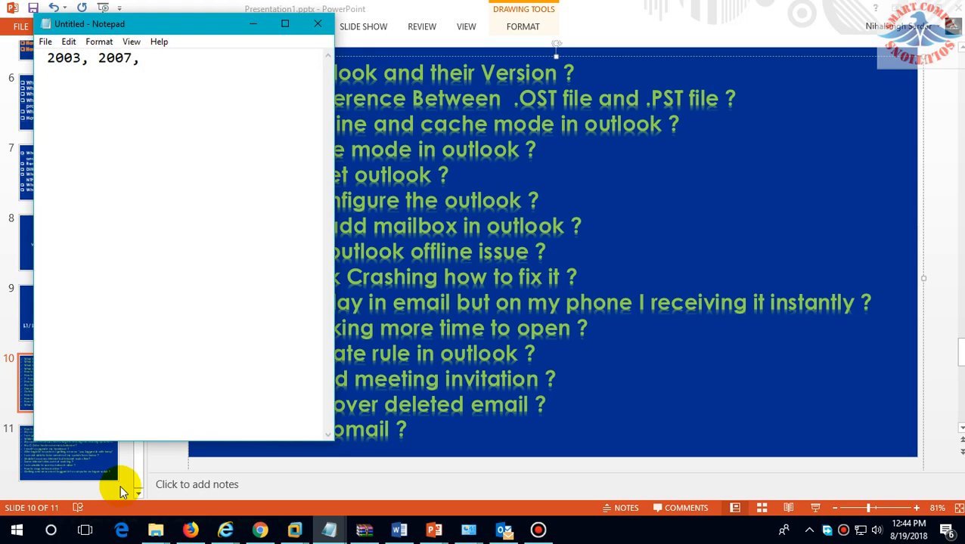
pyautogui.write('2010 ,')
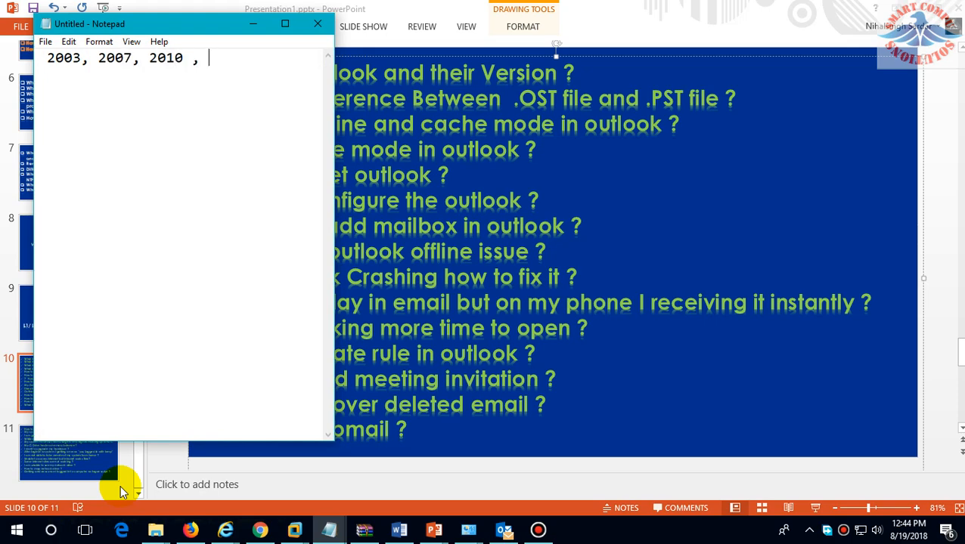
pyautogui.write('20')
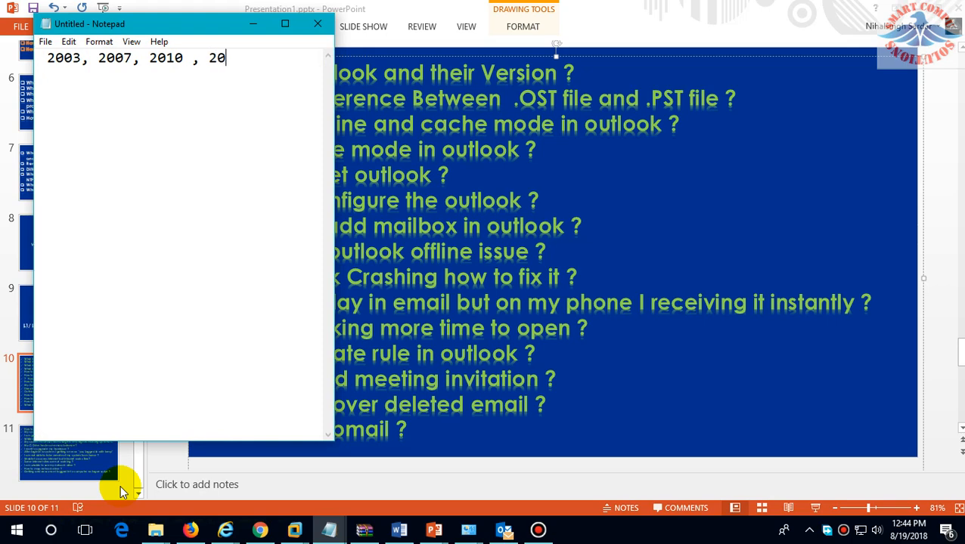
pyautogui.write('13 ,')
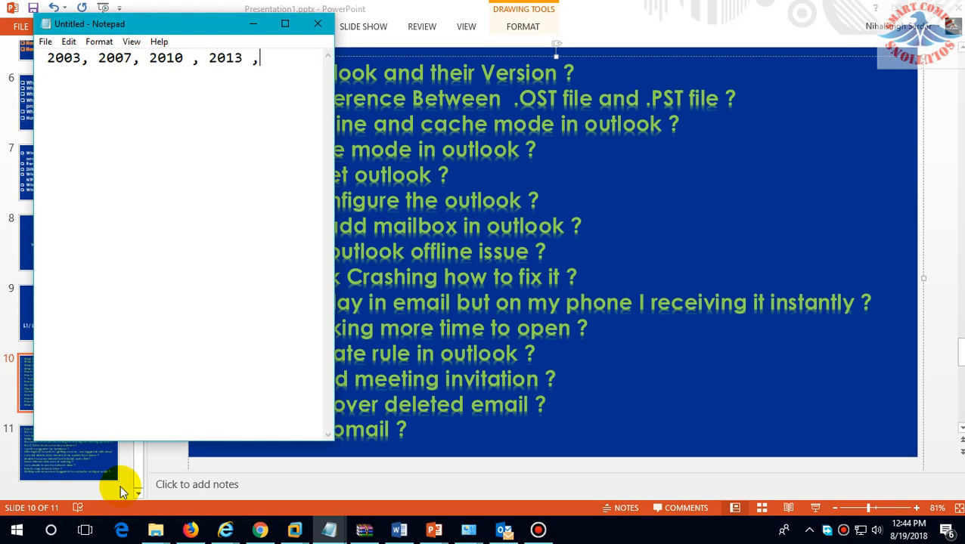
pyautogui.write('2016')
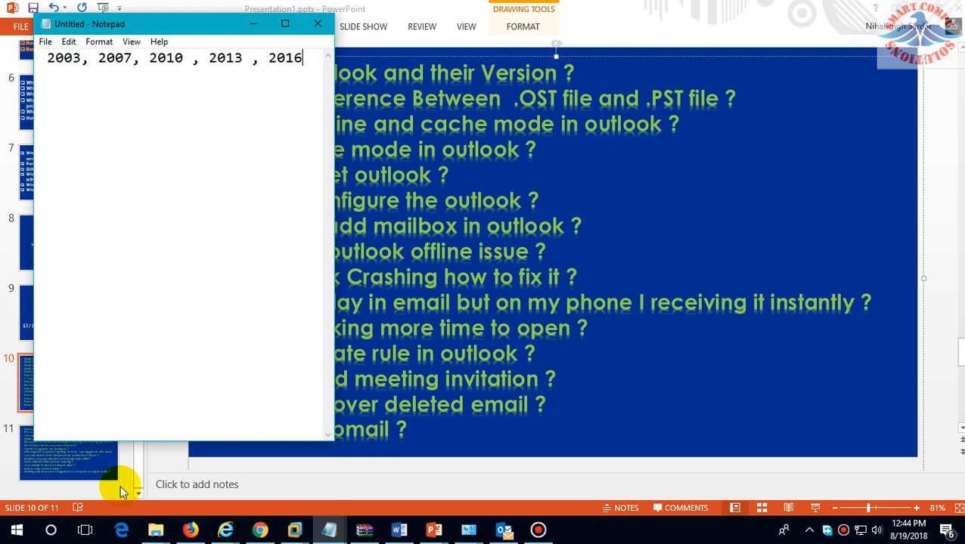
# - List the Office apps outlook, excel, powerpoint, onenote, ms access, word on separate lines
pyautogui.write('outlook')
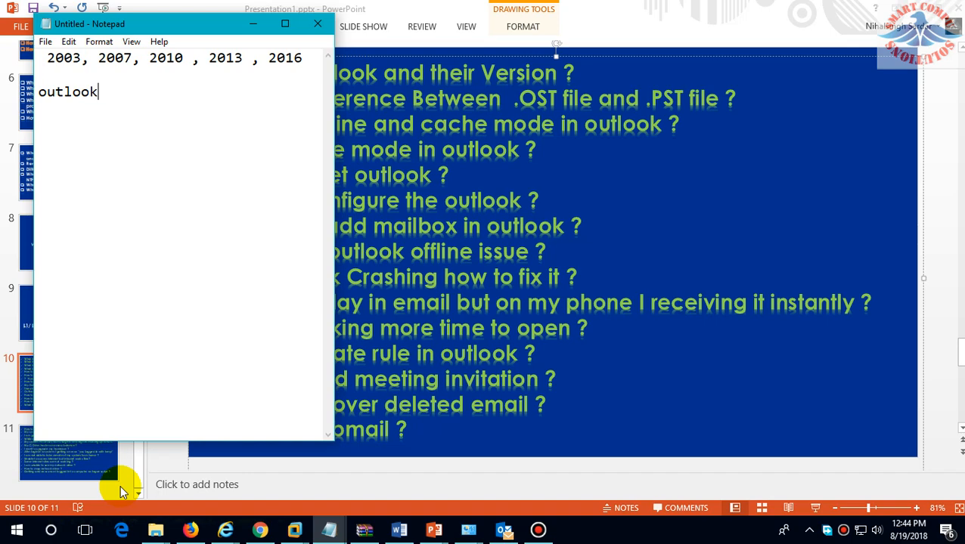
pyautogui.write('excel')
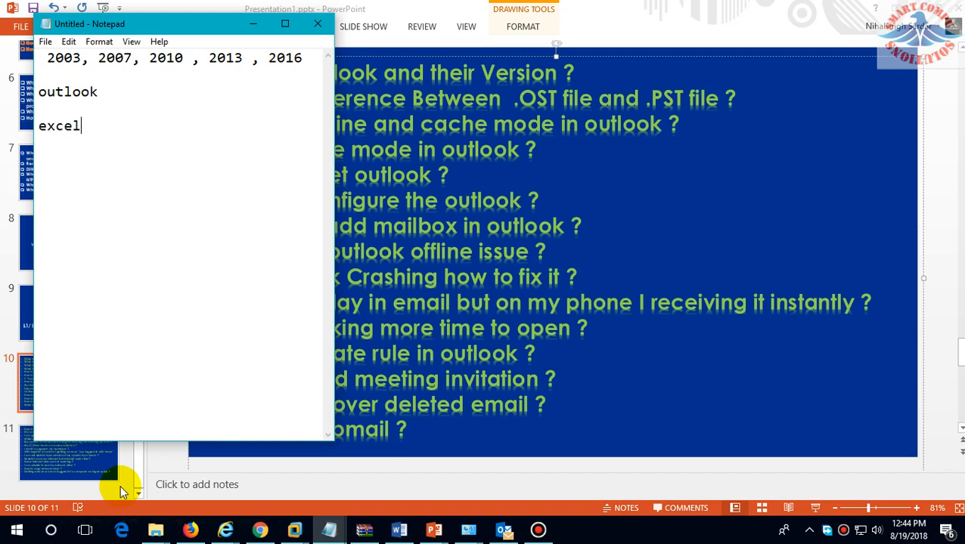
pyautogui.write('power')
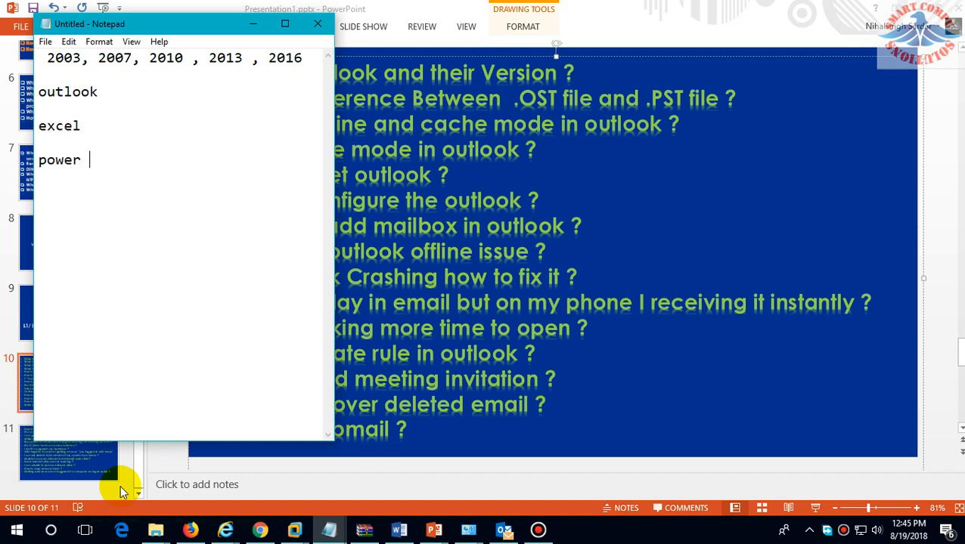
pyautogui.write('point')
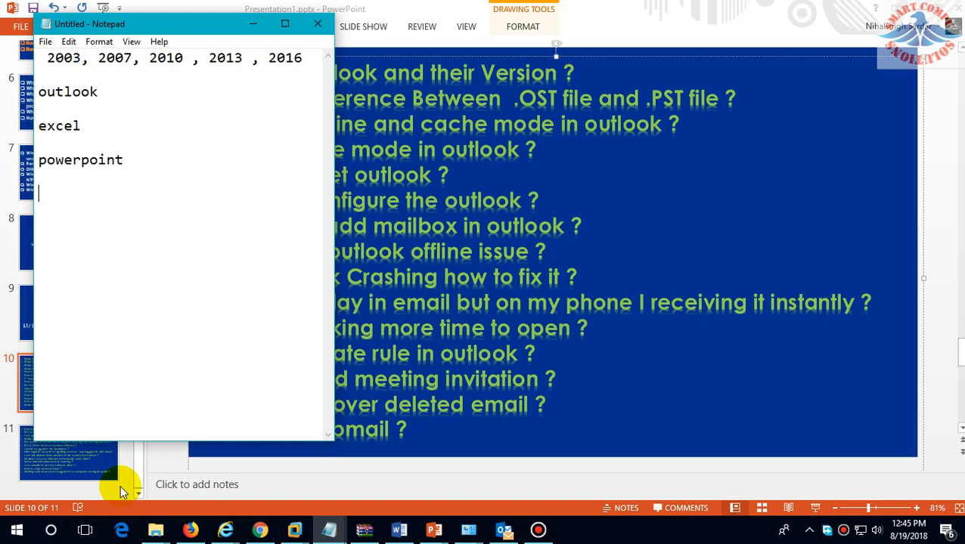
pyautogui.write('onenote')
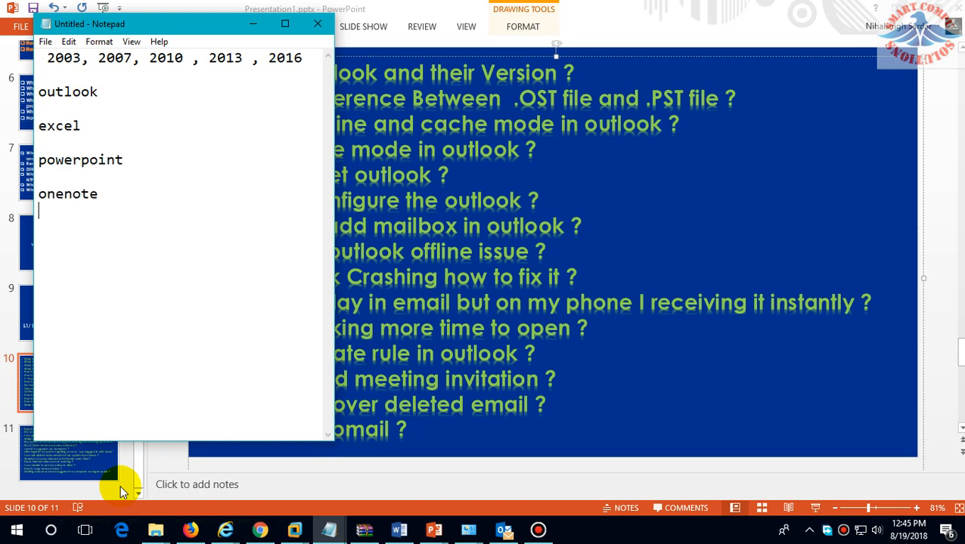
pyautogui.write('ms access')
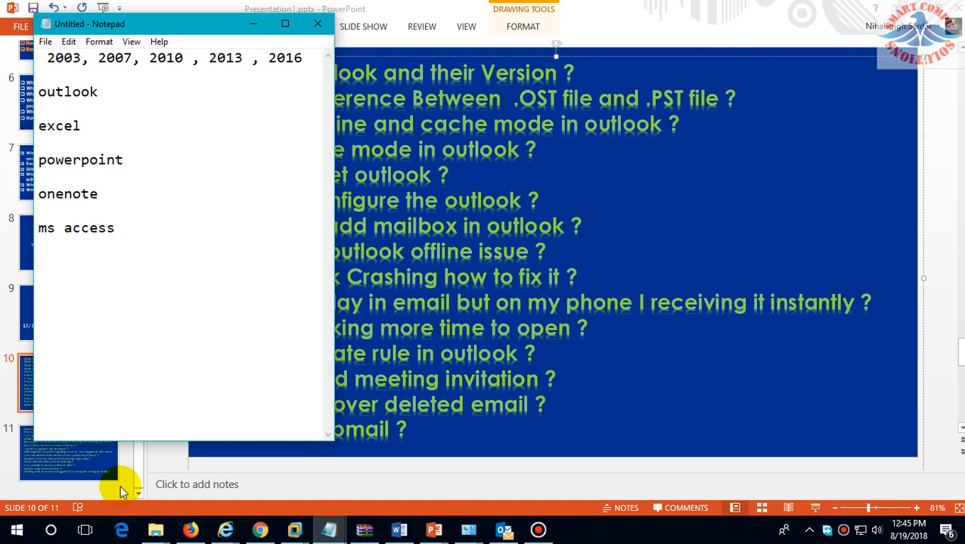
pyautogui.write('word')
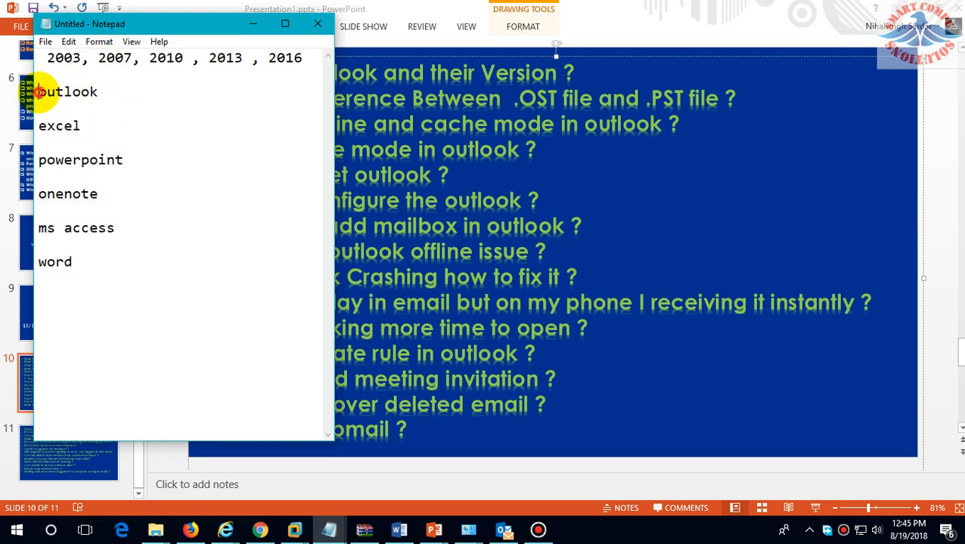
# - Highlight the years 2013 and 2016, then add skype and onedrive to the app list
pyautogui.press('ctrl+a')
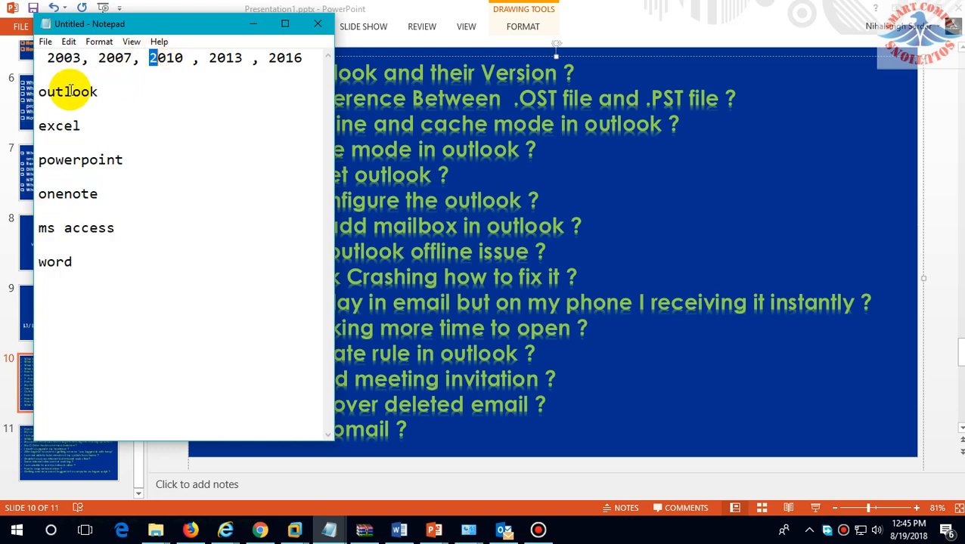
pyautogui.moveTo(215, 58)
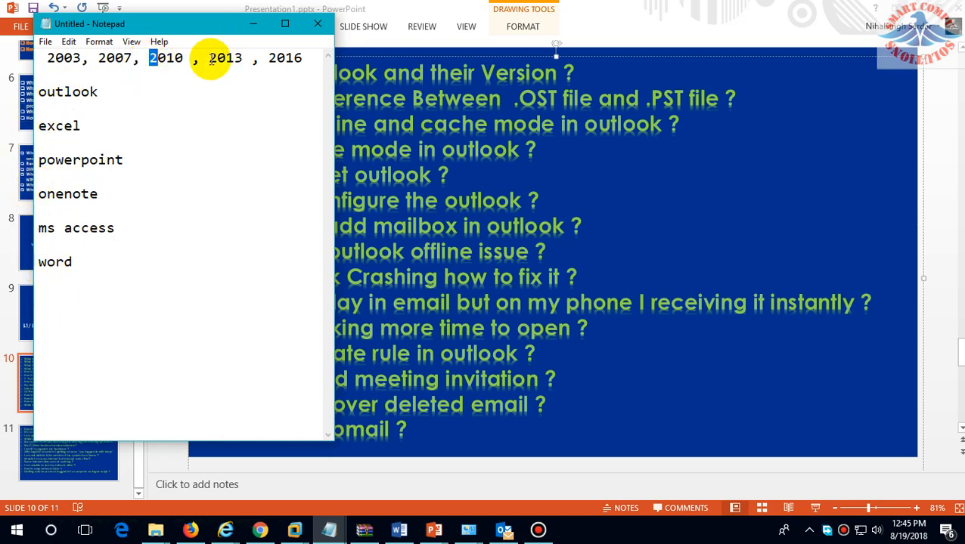
pyautogui.doubleClick(226, 57)
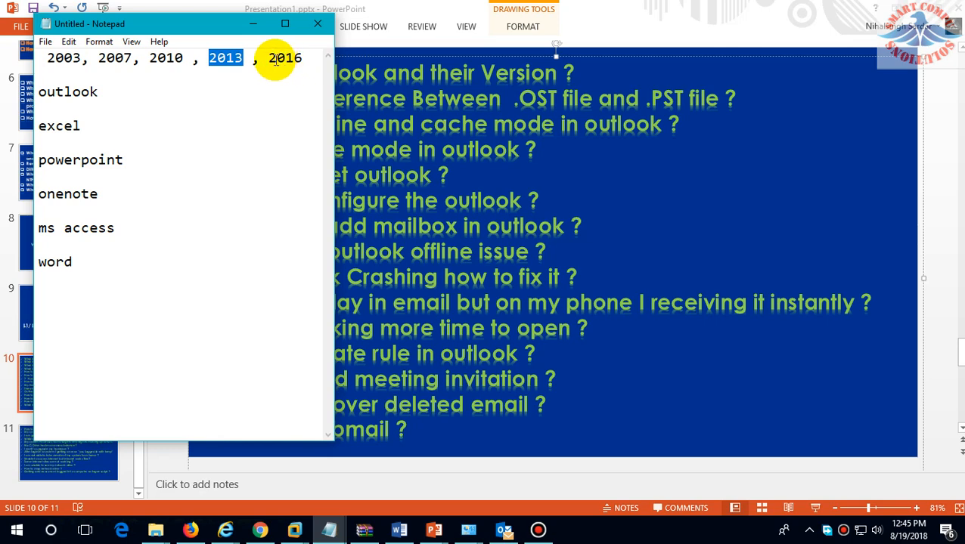
pyautogui.doubleClick(285, 58)
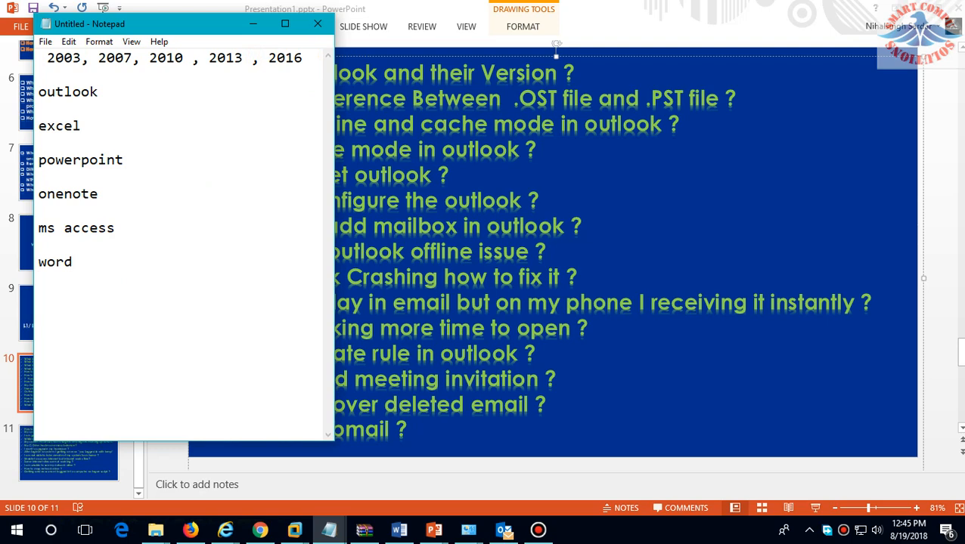
pyautogui.write('sky')
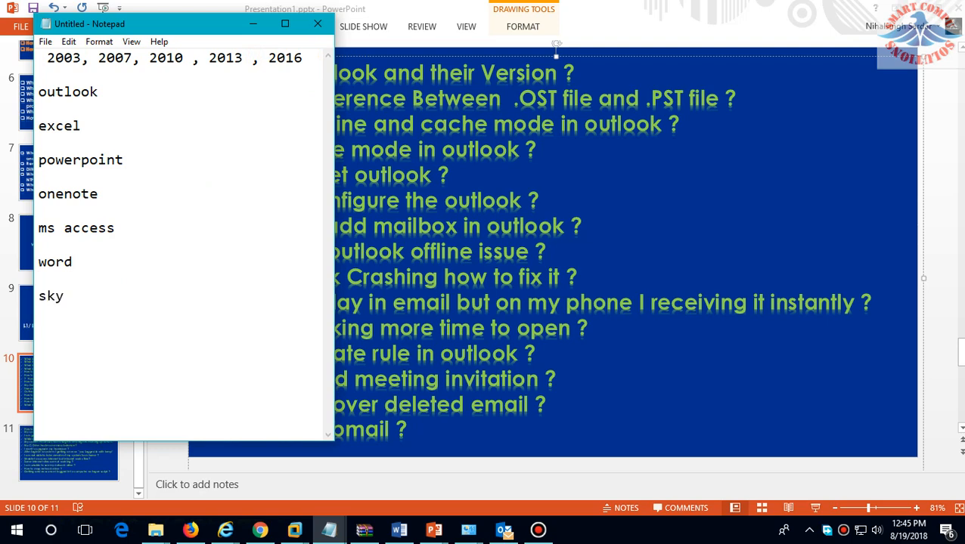
pyautogui.write('pe')
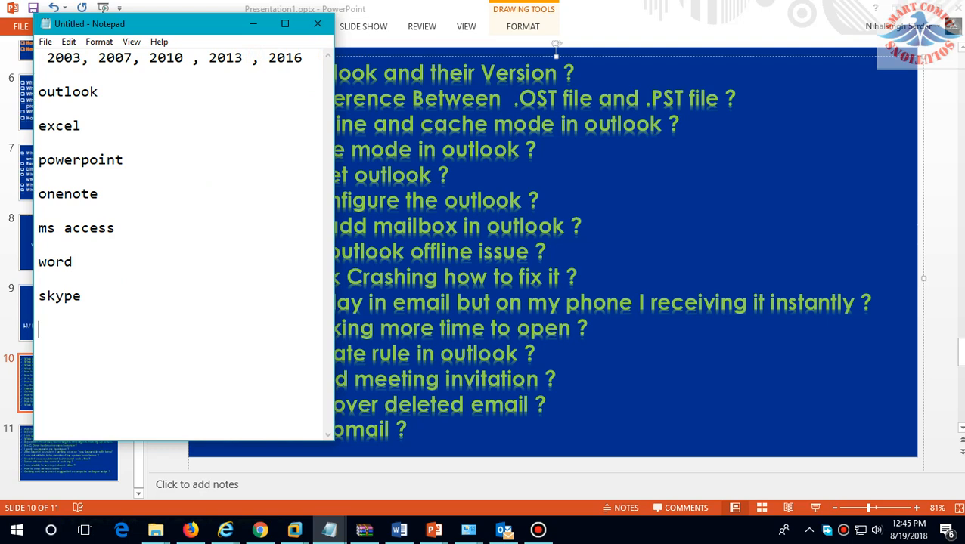
pyautogui.write('mi')
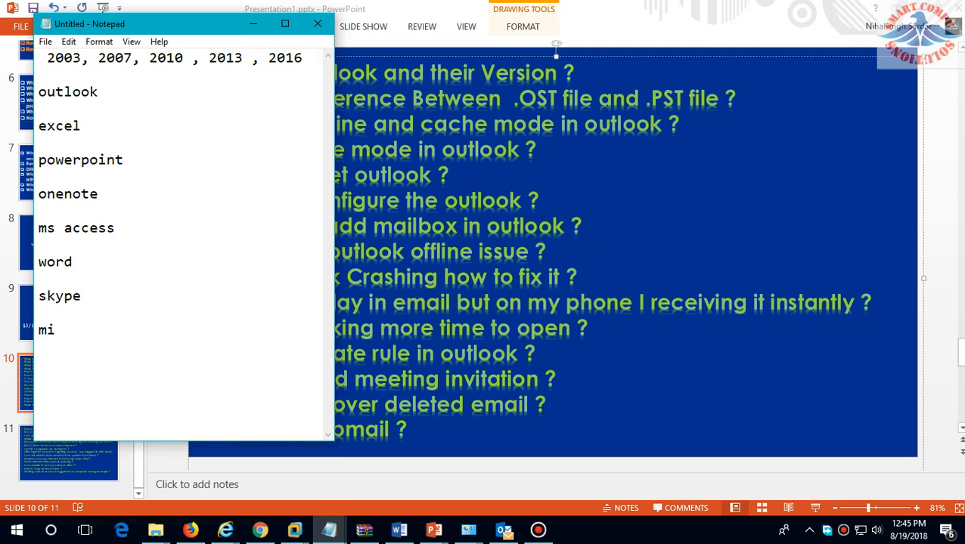
pyautogui.write('onedrice')
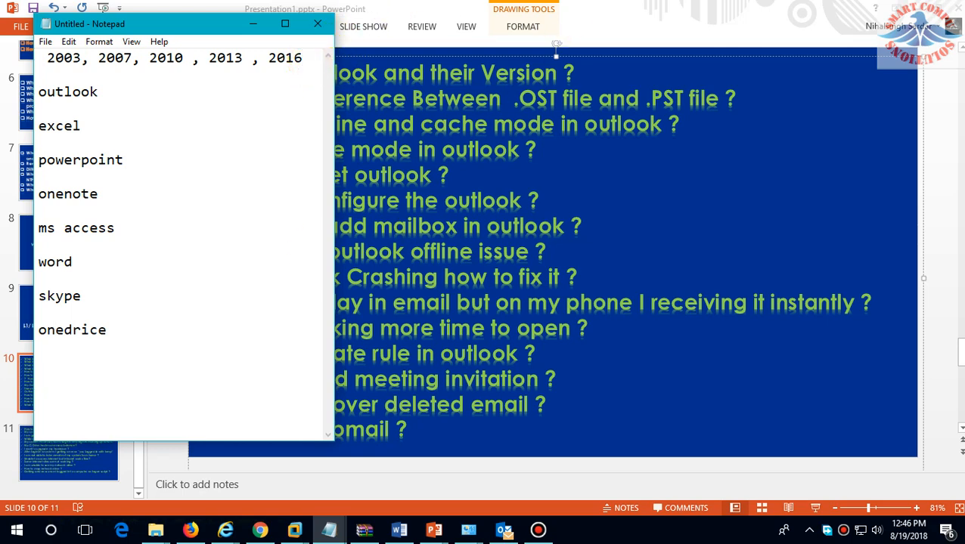
# - Add (o365) under the versions, show the interview questions slide, then return to the notes
pyautogui.write('(o')
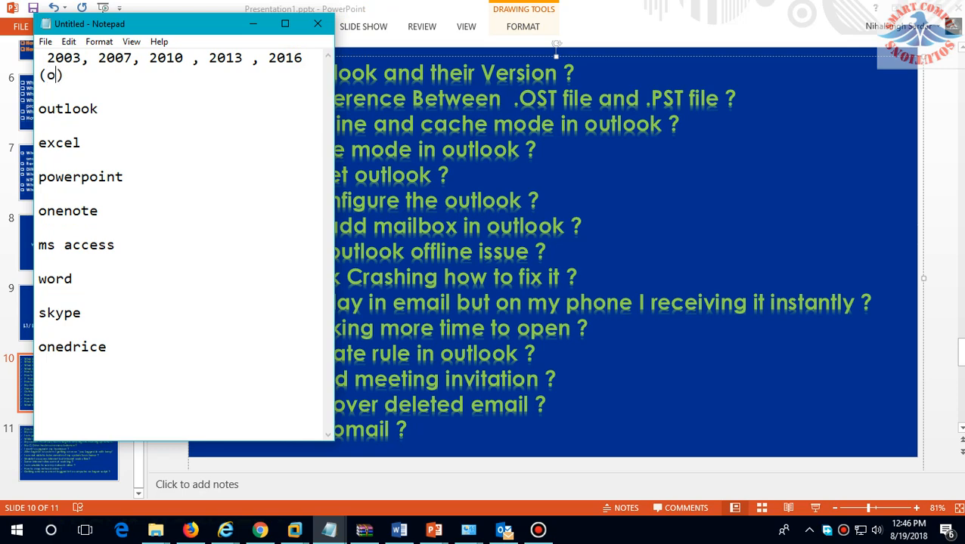
pyautogui.write('36')
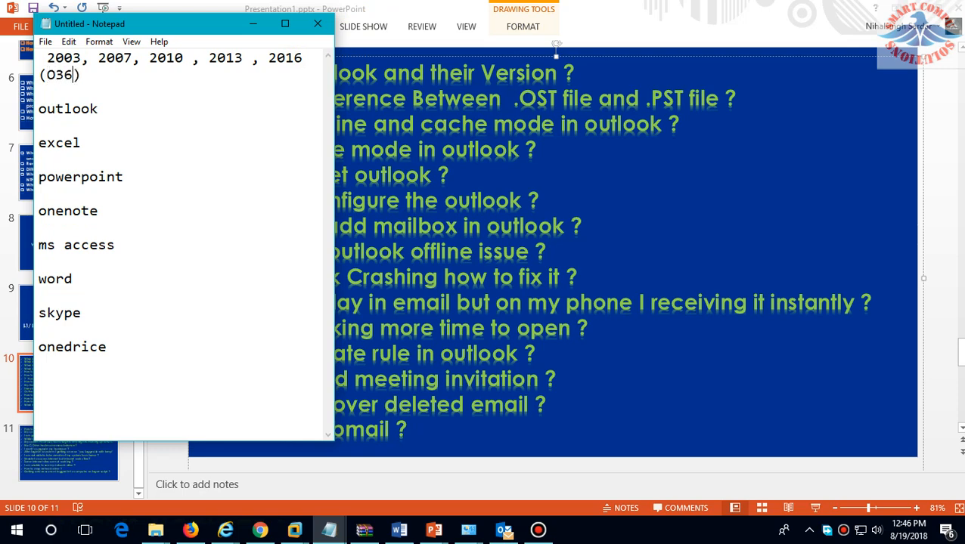
pyautogui.write('5')
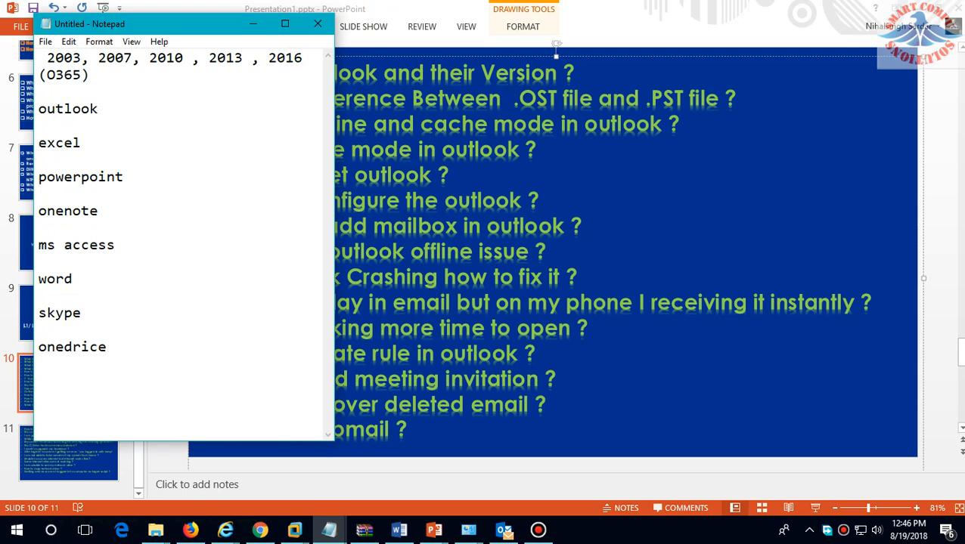
pyautogui.click(82, 75)
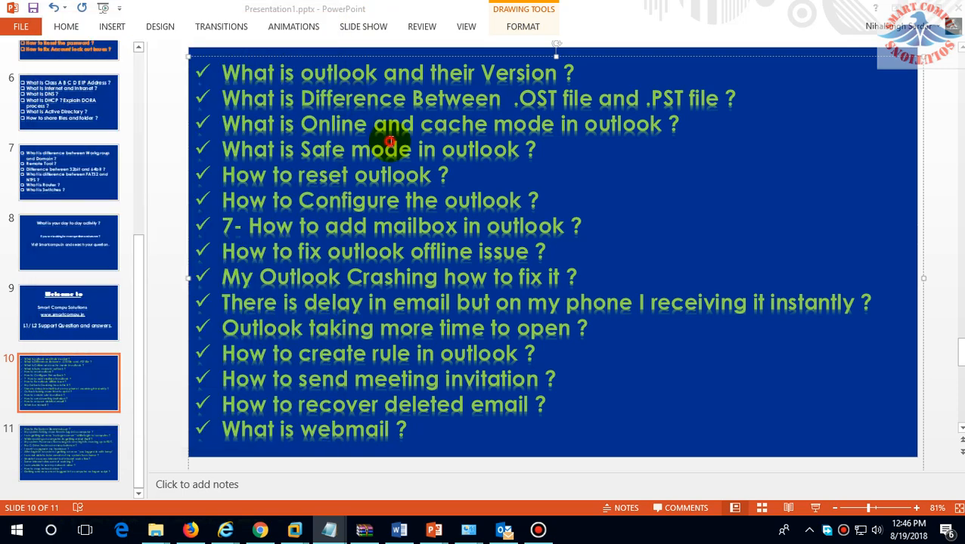
pyautogui.click(556, 379)
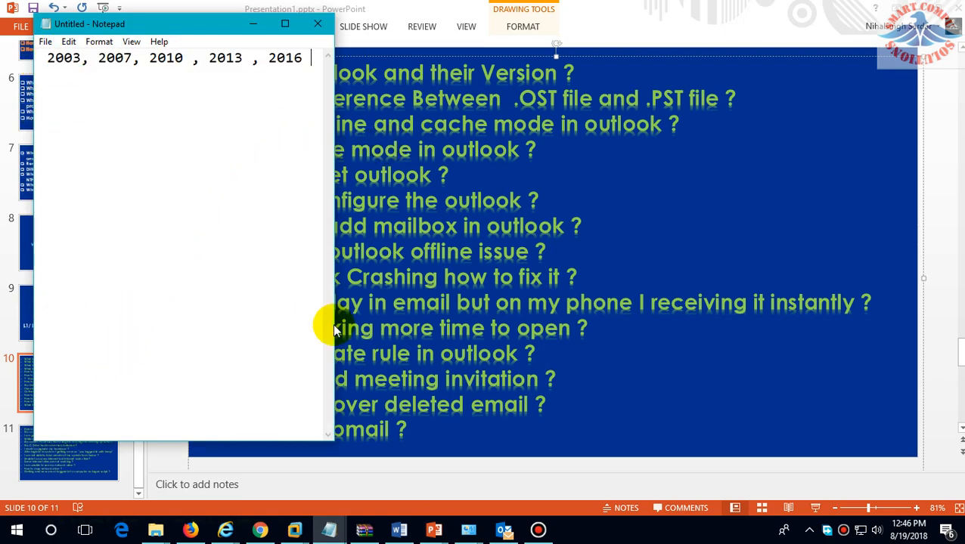
# - Write 'Exchnage server 2007, this' on a new line, then switch over to Outlook
pyautogui.write('Exchnage server,')
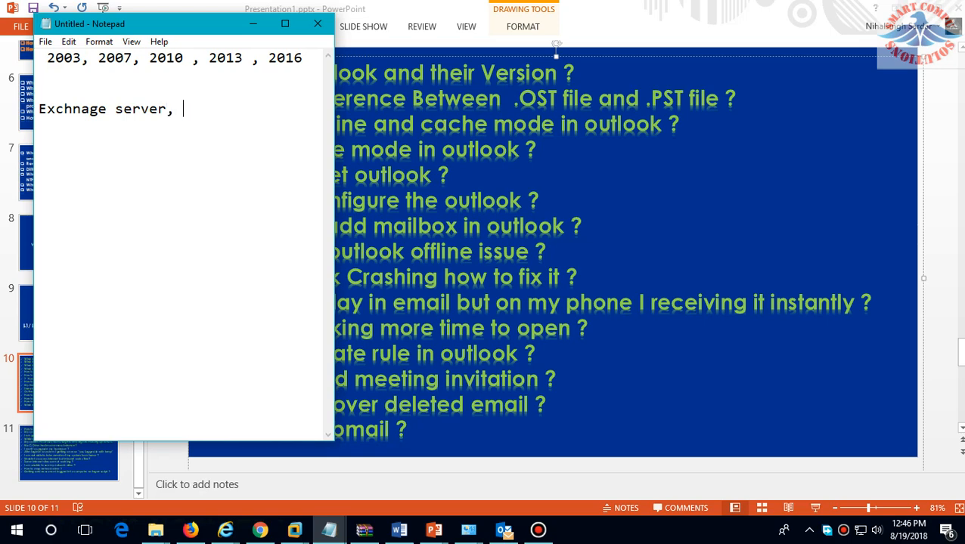
pyautogui.press('Backspace')
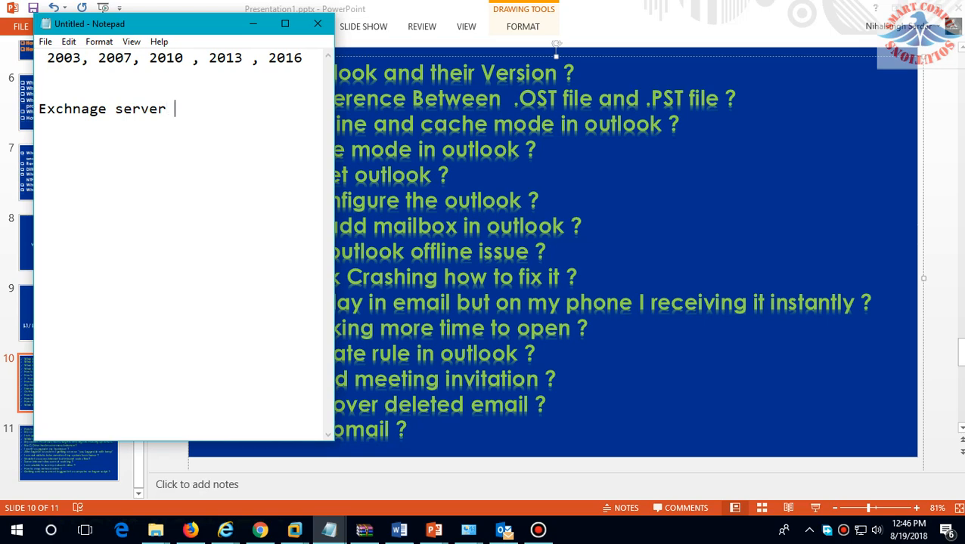
pyautogui.write('2007')
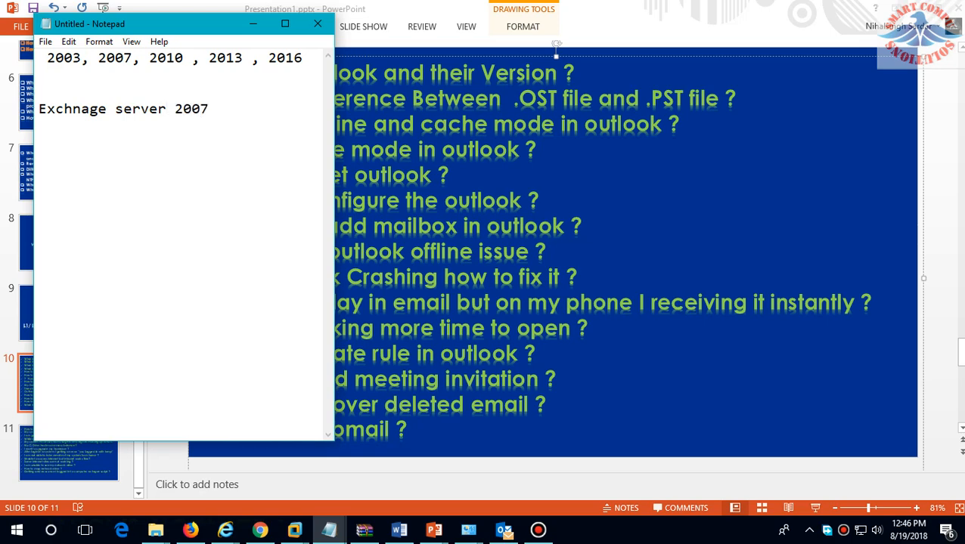
pyautogui.write(', this')
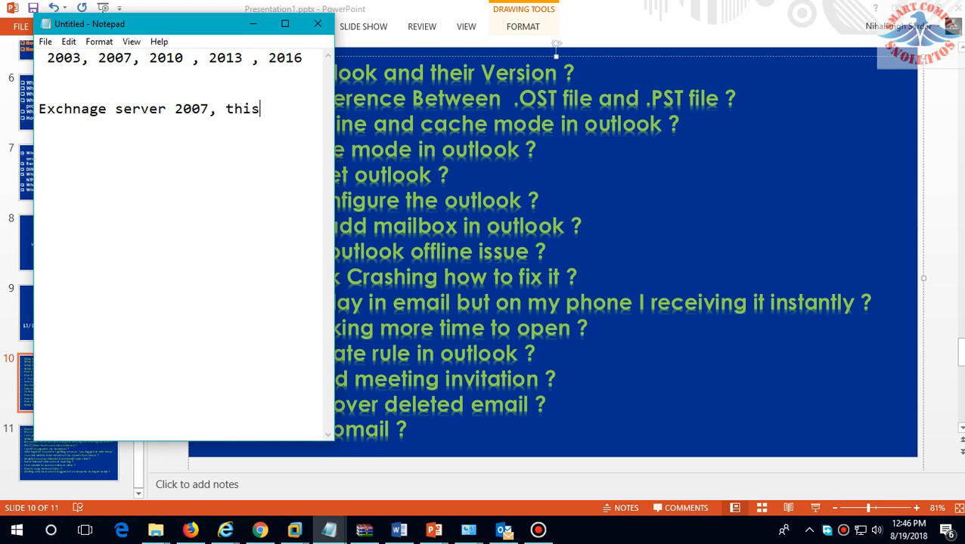
pyautogui.write('creat')
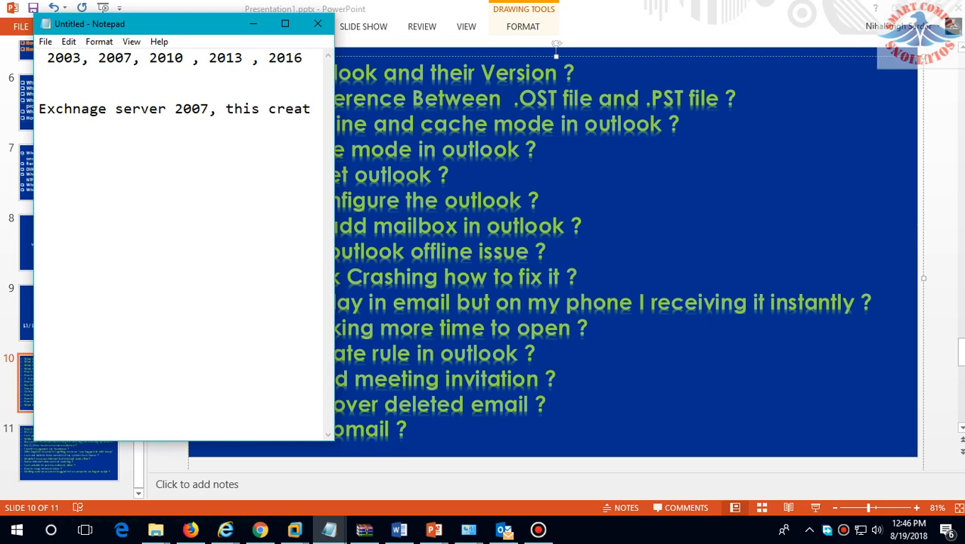
pyautogui.press('BackSpace')
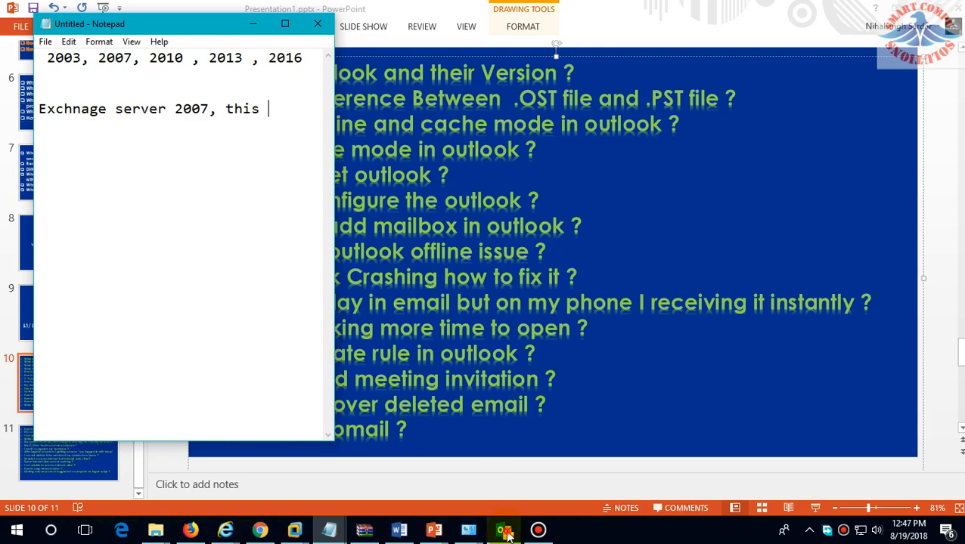
pyautogui.click(504, 529)
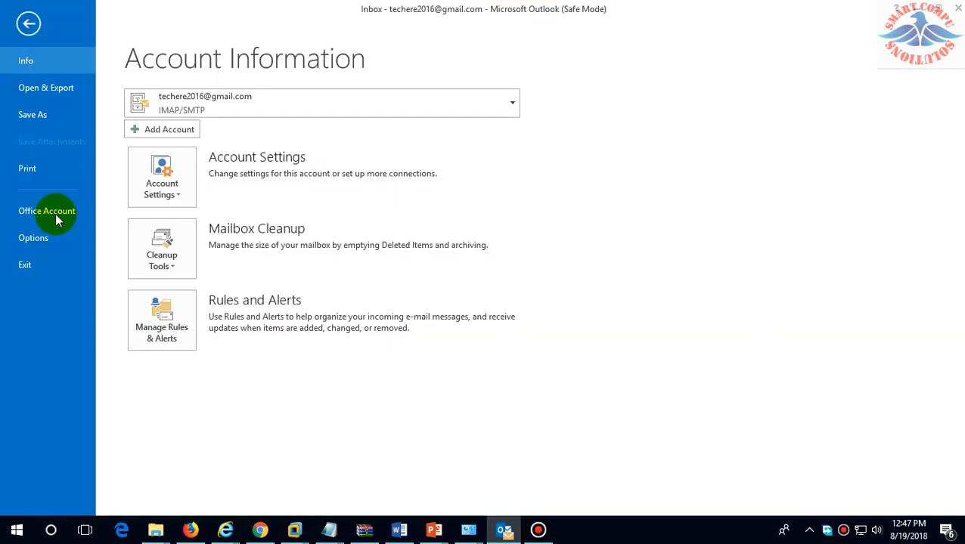
# - Reach Account Settings' Data Files list and open the folder holding the .ost data files
pyautogui.click(34, 238)
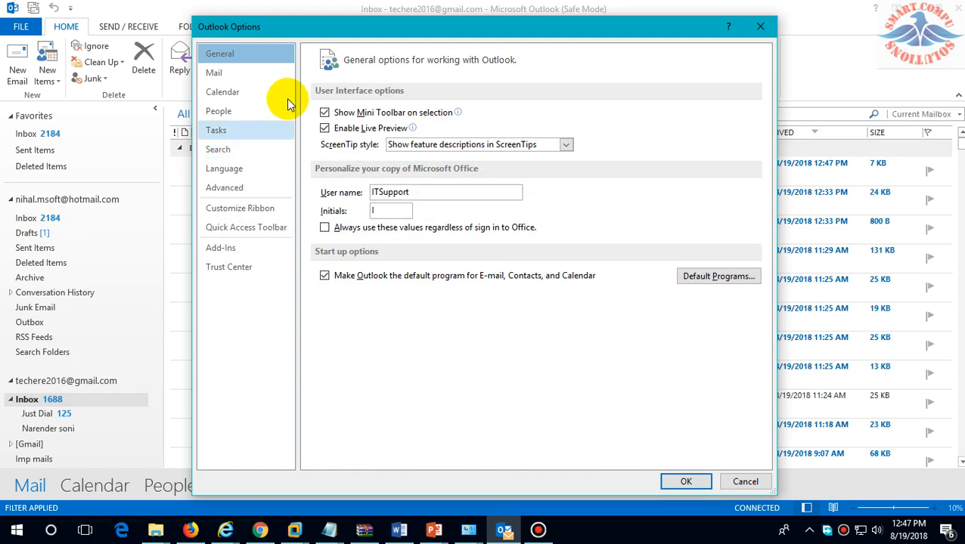
pyautogui.click(686, 481)
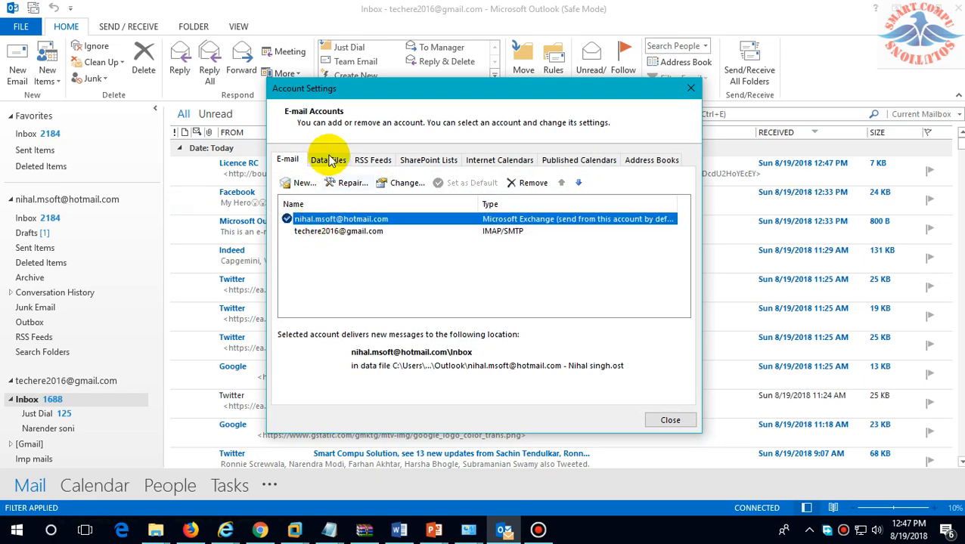
pyautogui.click(328, 159)
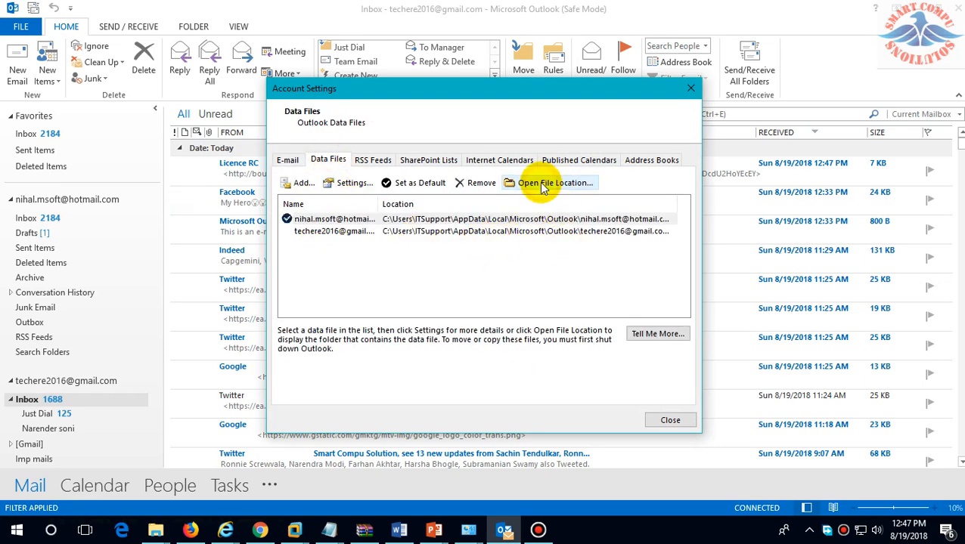
pyautogui.click(554, 183)
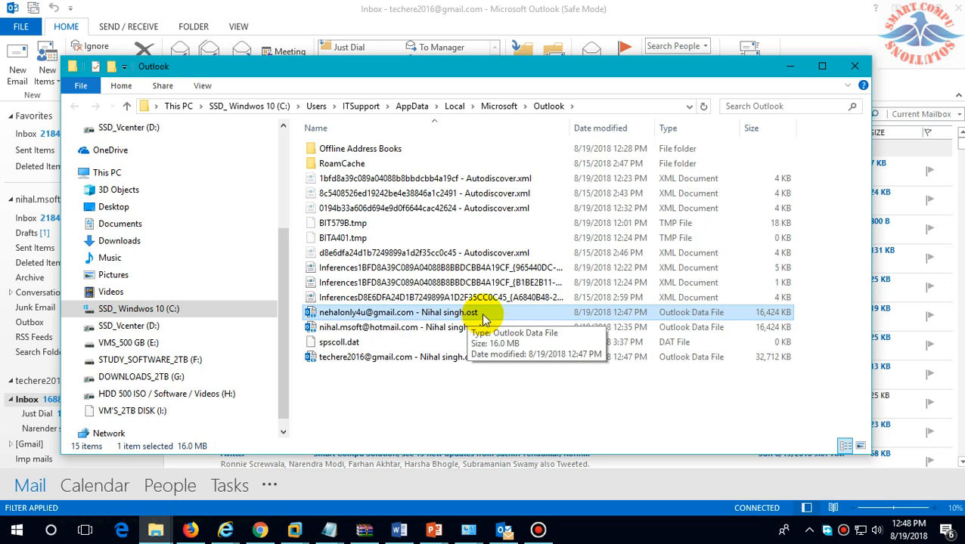
pyautogui.moveTo(468, 325)
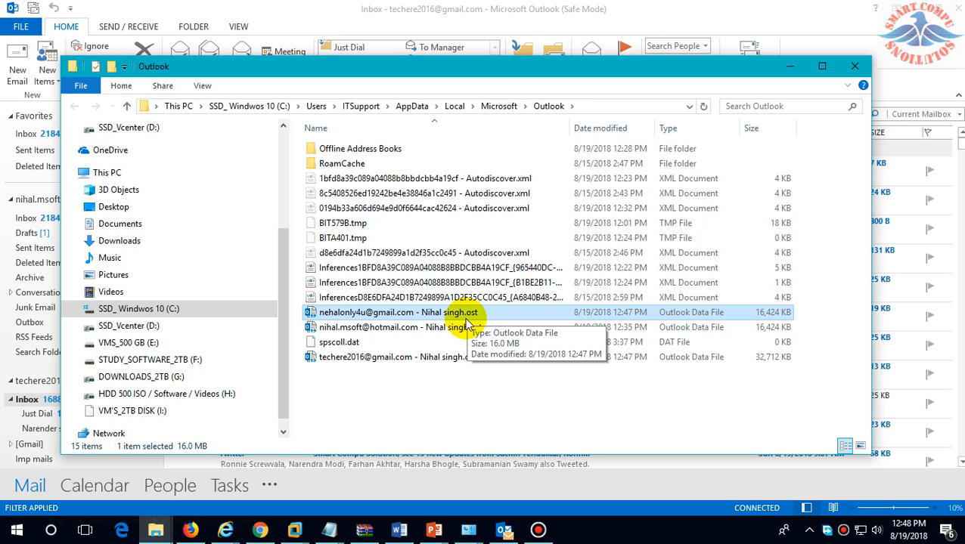
pyautogui.moveTo(423, 282)
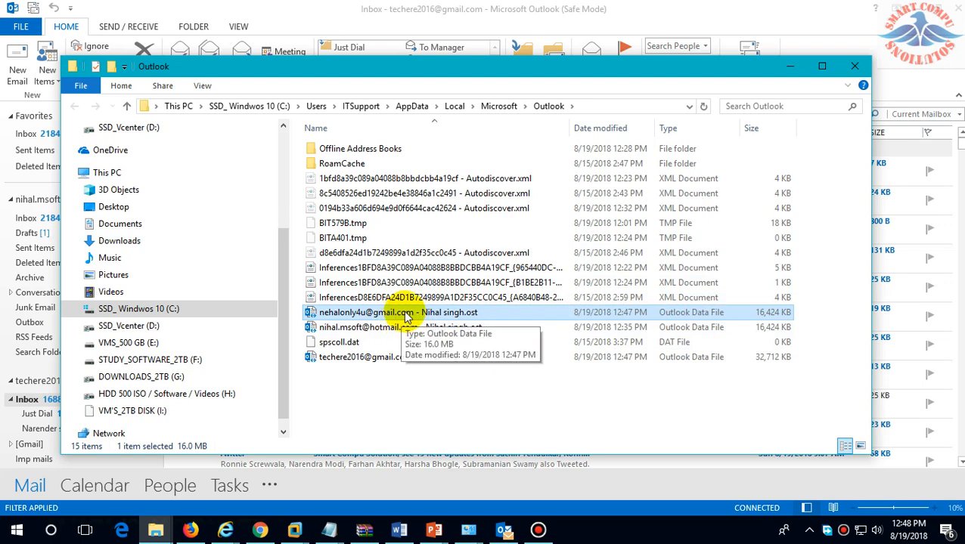
pyautogui.moveTo(387, 327)
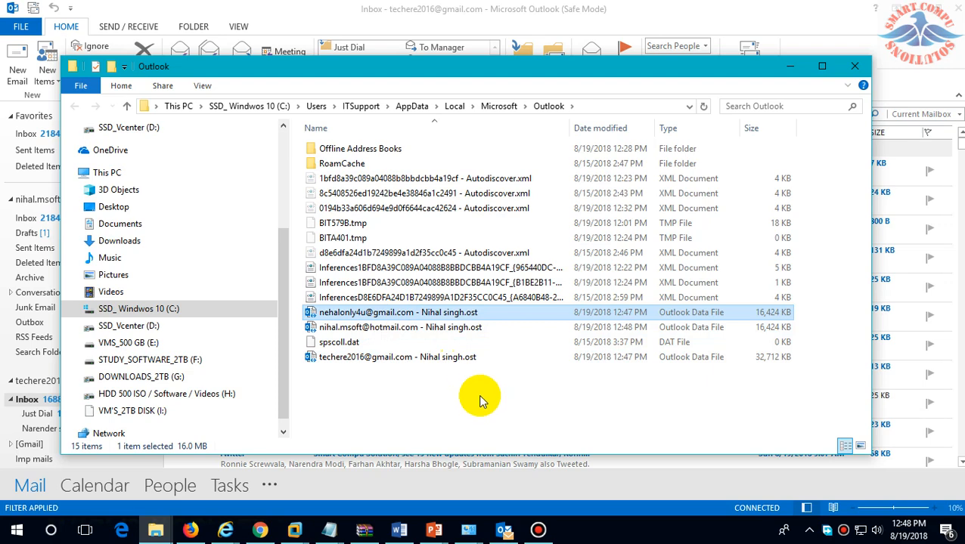
pyautogui.moveTo(476, 393)
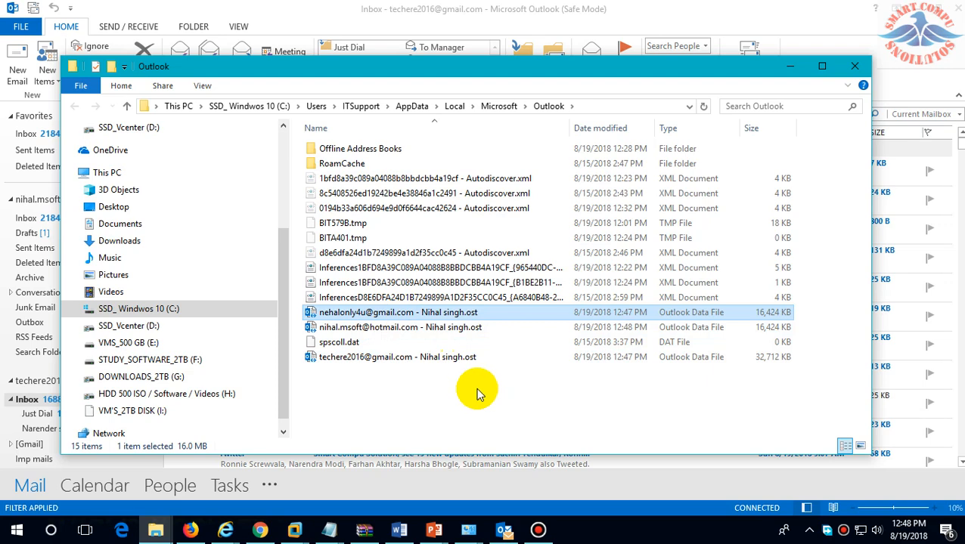
pyautogui.moveTo(579, 264)
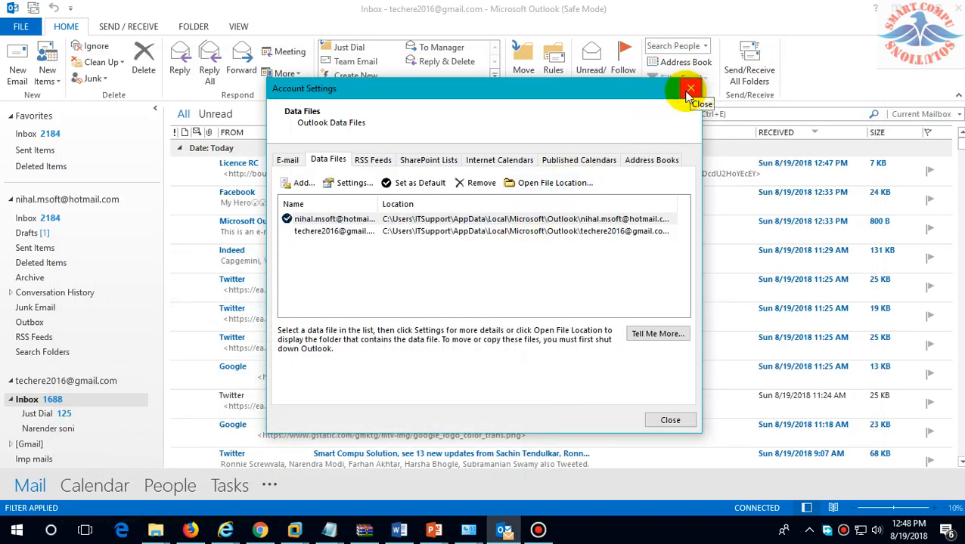
pyautogui.moveTo(519, 231)
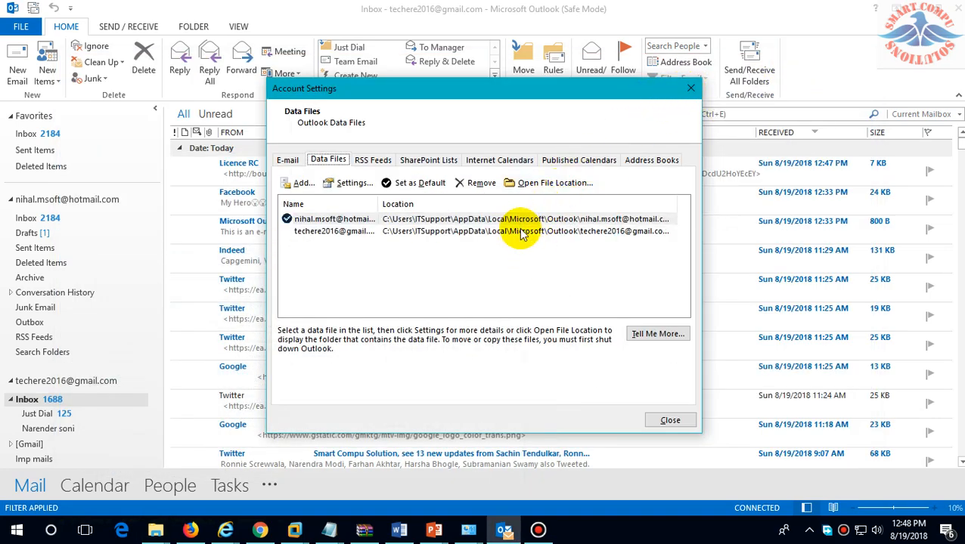
# - Return to PowerPoint, view the welcome slide then slide 10, and bring up the window switcher
pyautogui.click(555, 182)
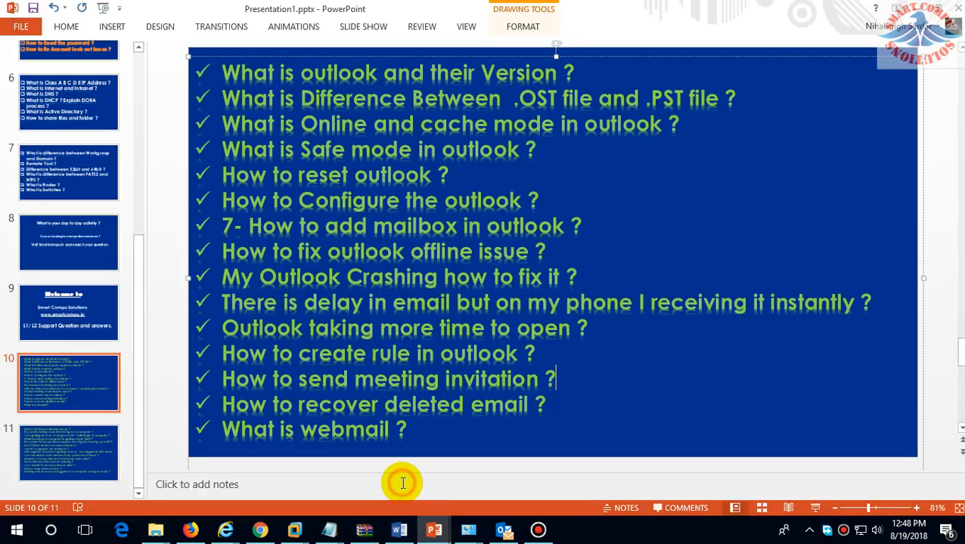
pyautogui.moveTo(349, 89)
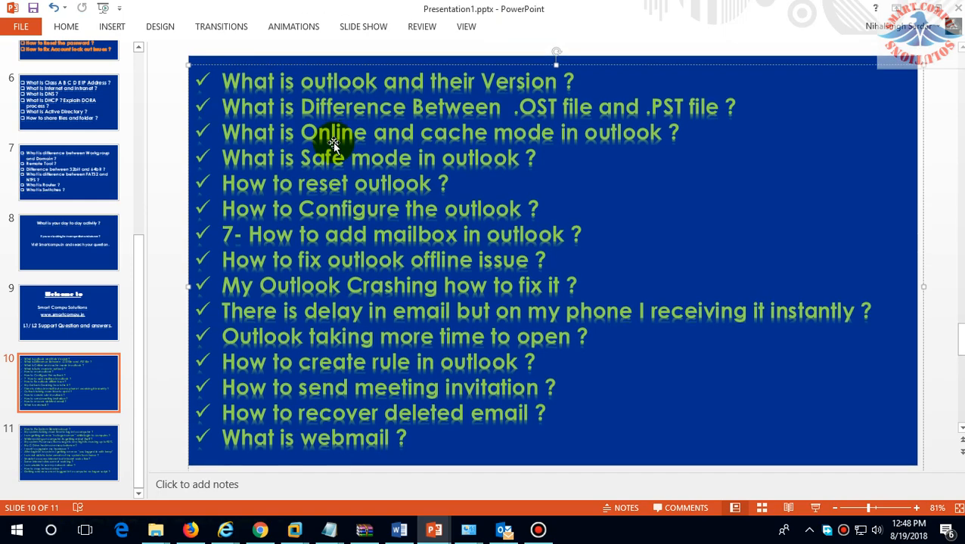
pyautogui.click(69, 313)
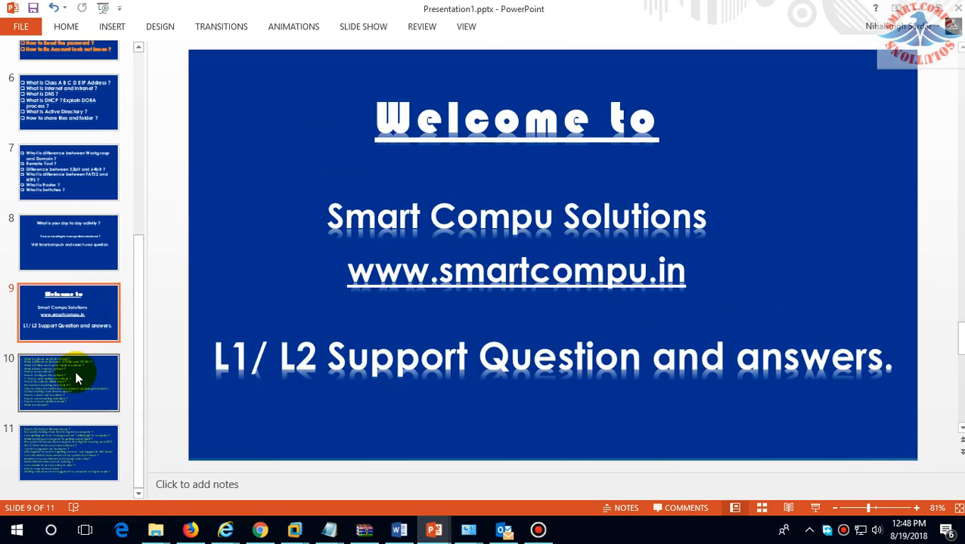
pyautogui.click(69, 381)
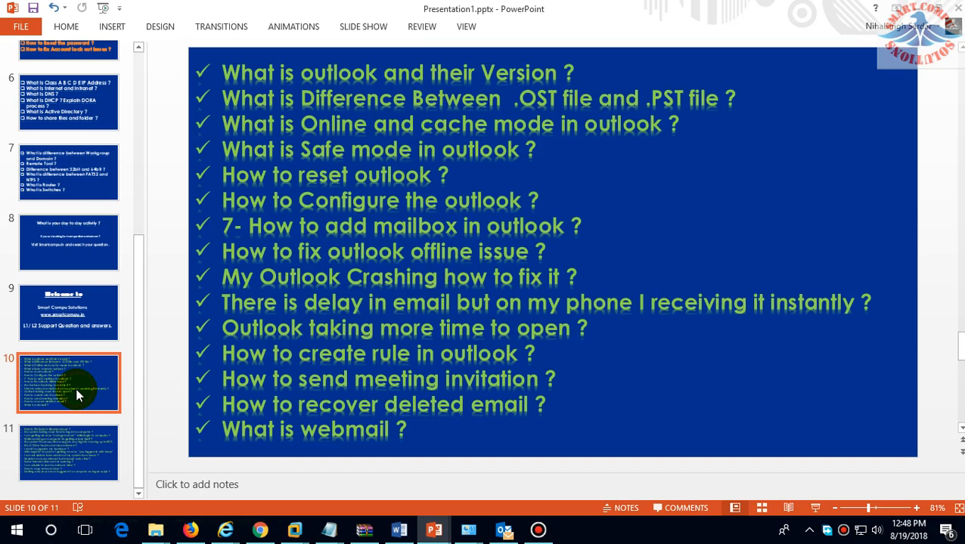
pyautogui.moveTo(417, 171)
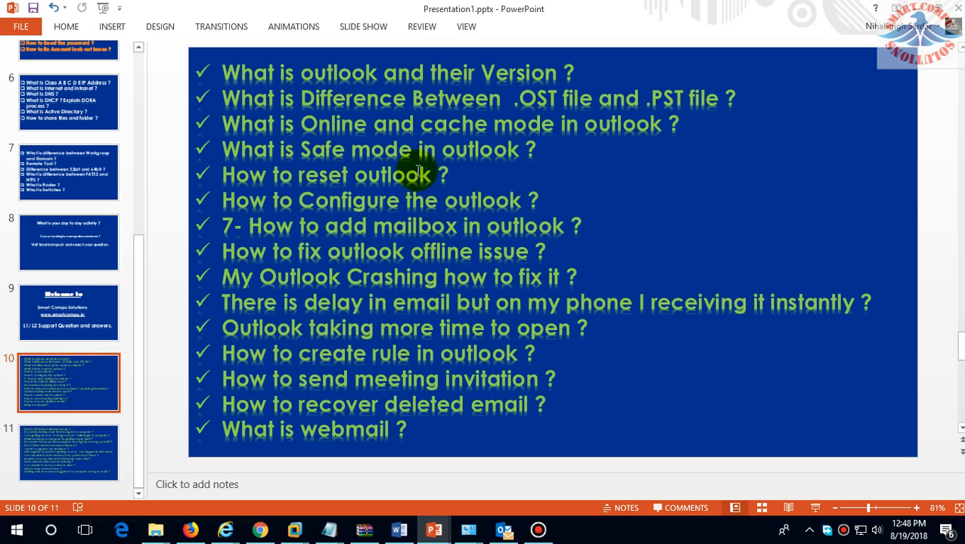
pyautogui.moveTo(263, 136)
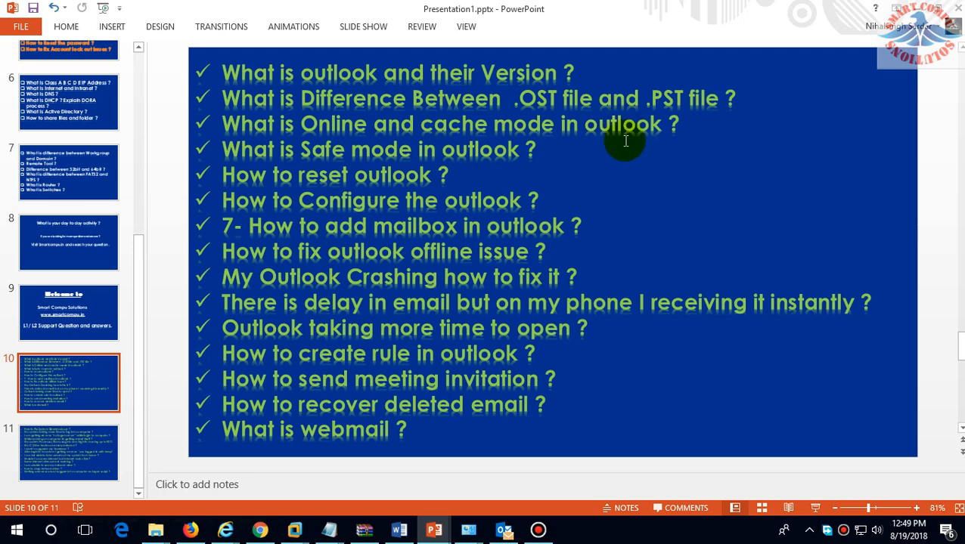
pyautogui.moveTo(570, 217)
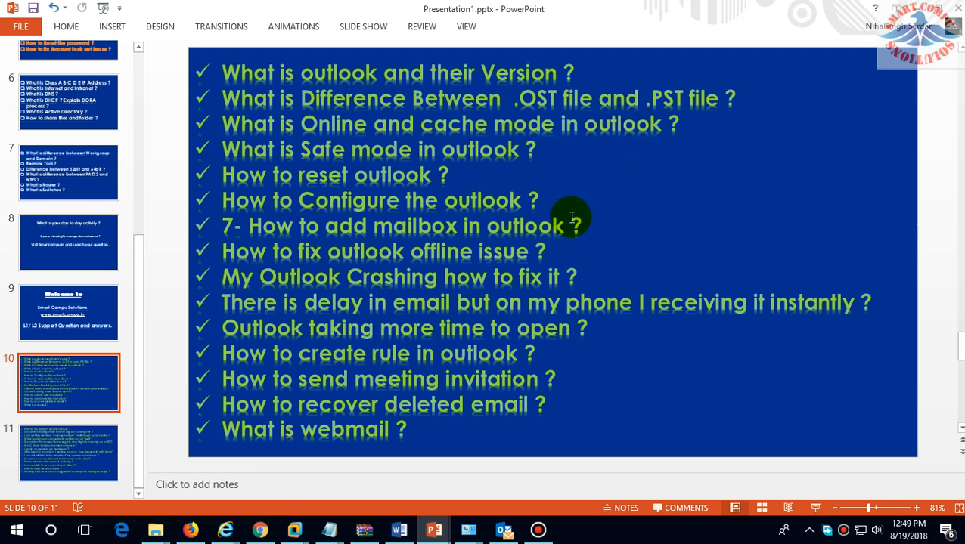
pyautogui.press('alt+tab')
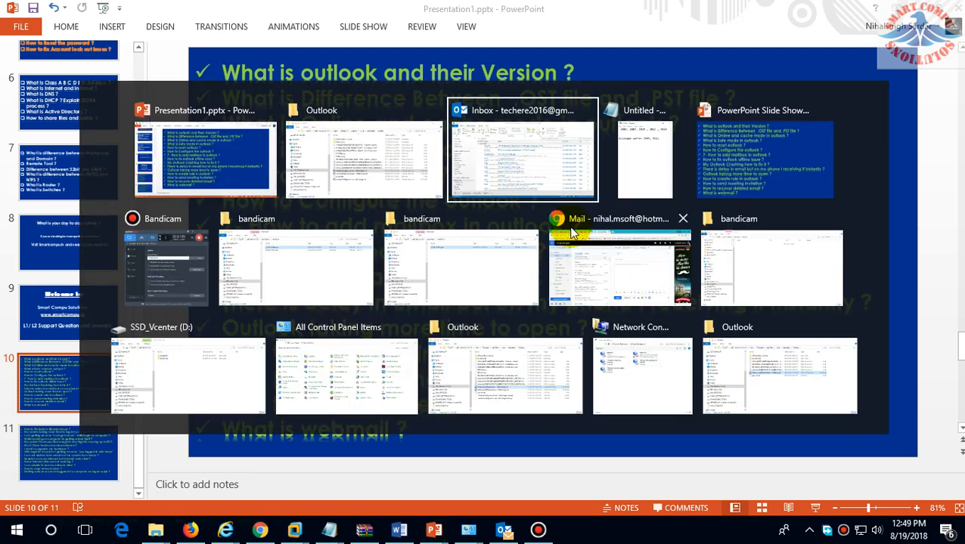
# - Back in Outlook's Data Files list, select each account's data file in turn
pyautogui.click(522, 152)
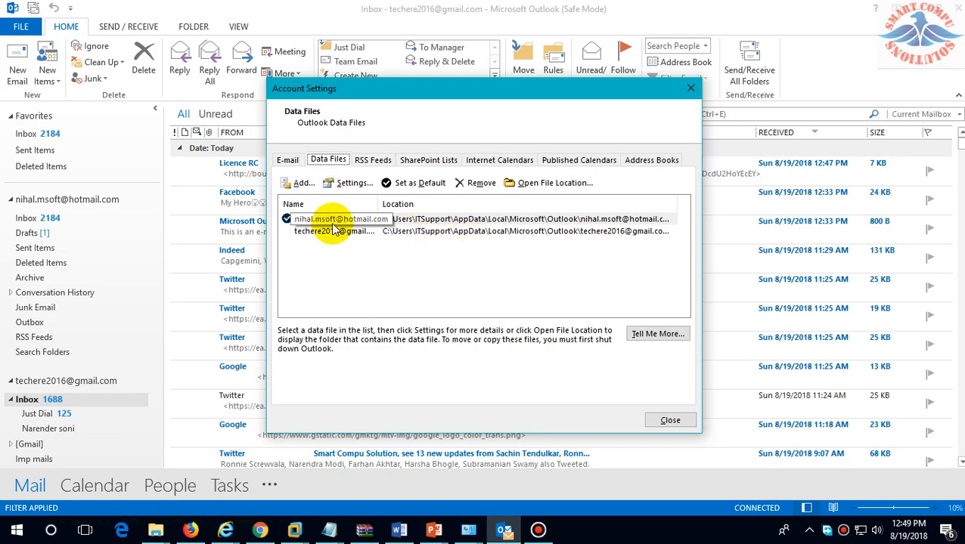
pyautogui.click(333, 219)
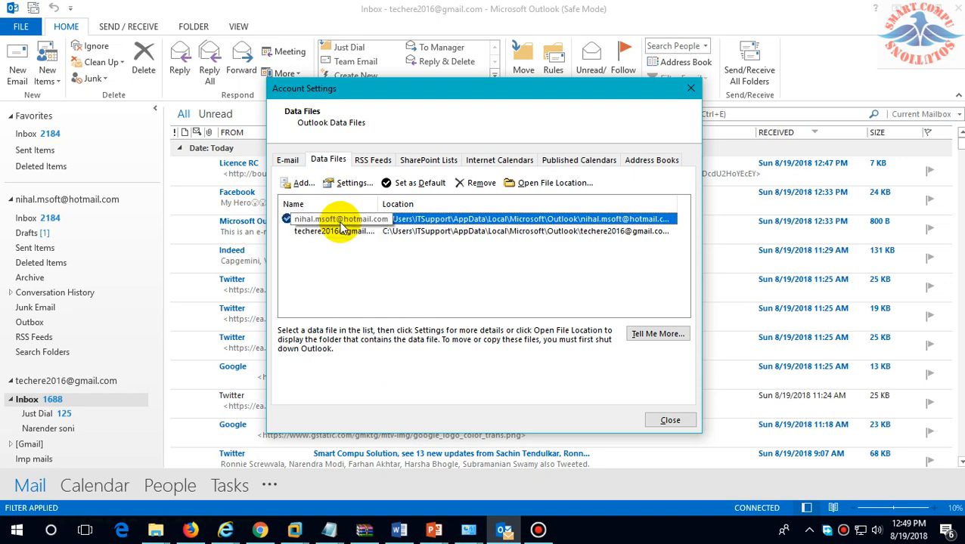
pyautogui.click(352, 182)
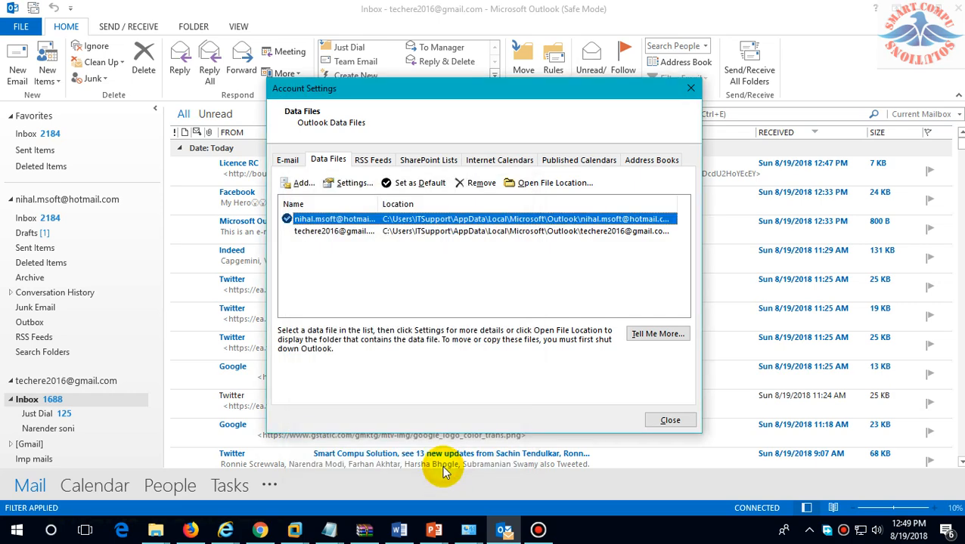
pyautogui.moveTo(412, 231)
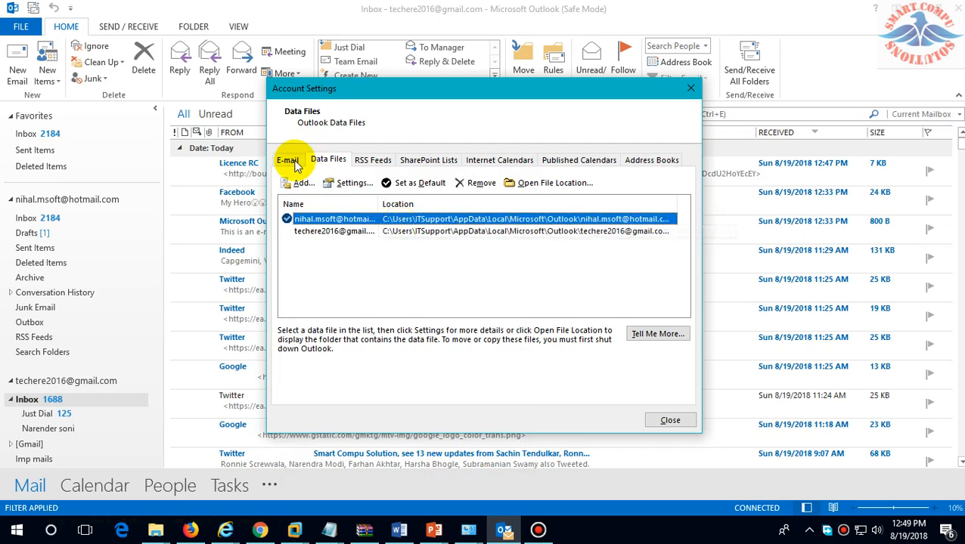
# - Compare the E-mail accounts list against the Data Files list, then return to the questions slide
pyautogui.click(288, 159)
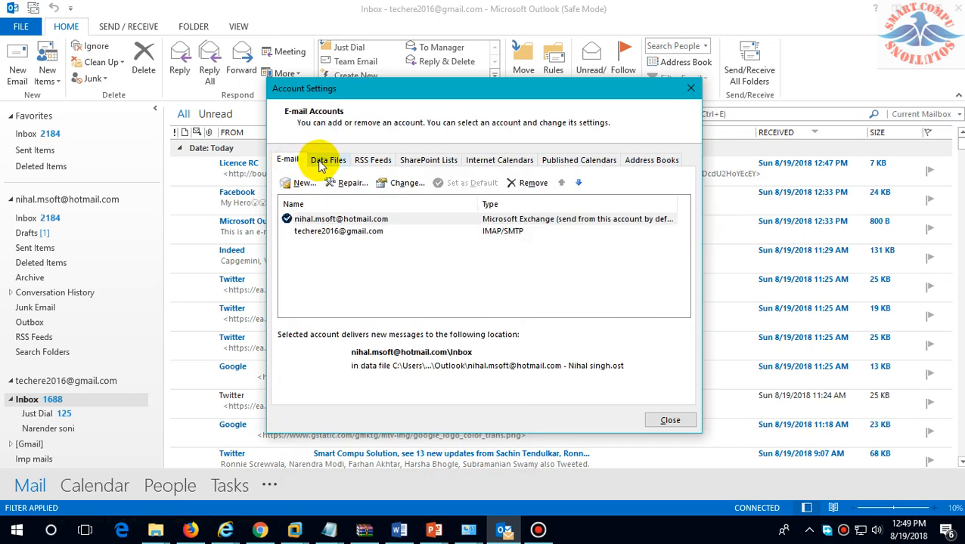
pyautogui.click(328, 159)
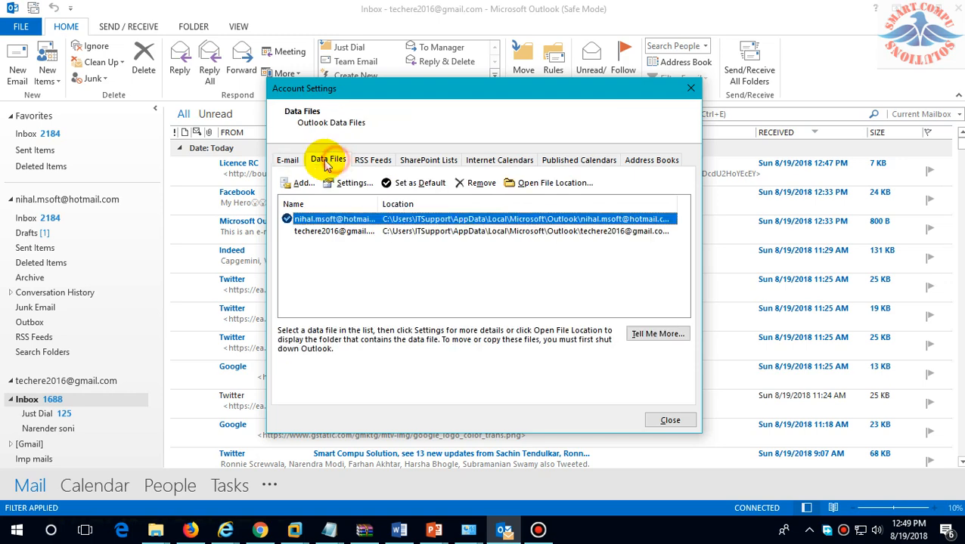
pyautogui.click(287, 160)
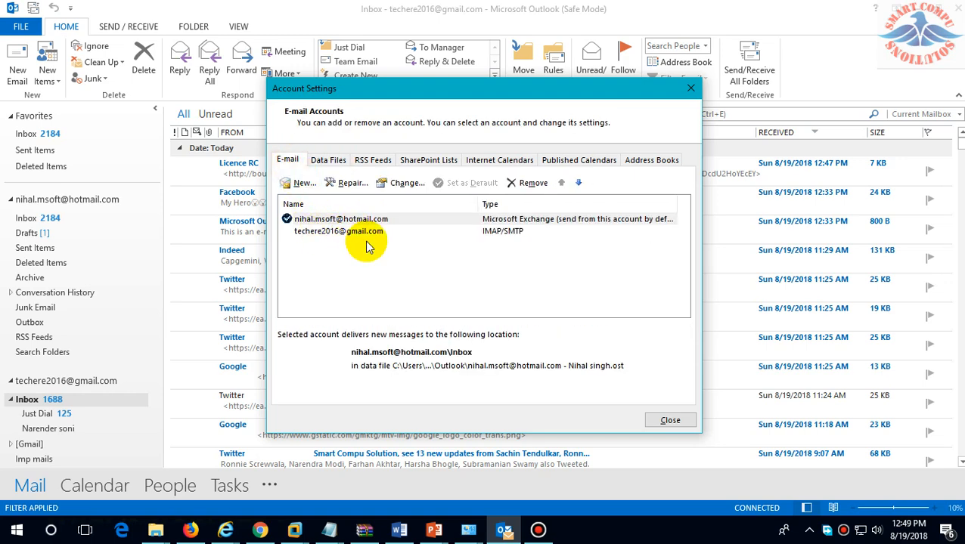
pyautogui.click(433, 530)
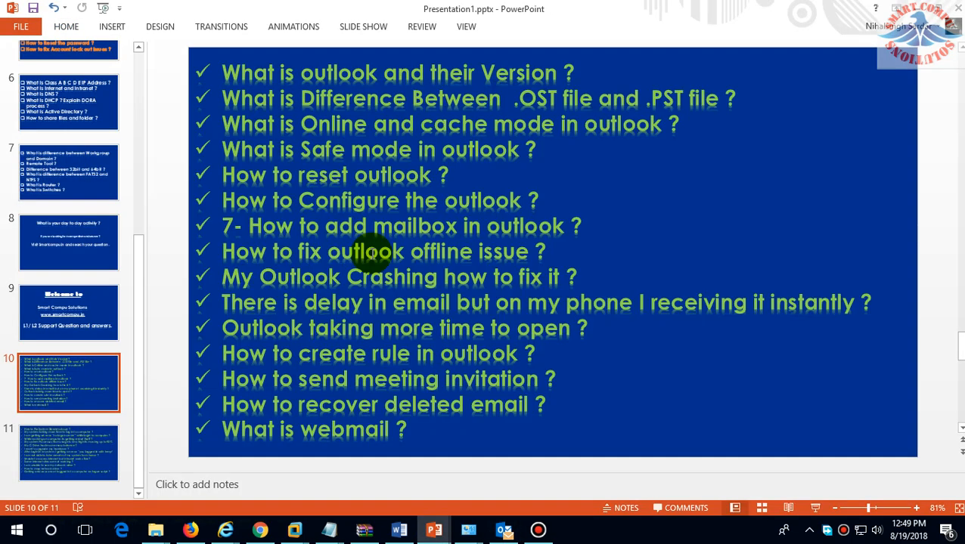
pyautogui.moveTo(337, 133)
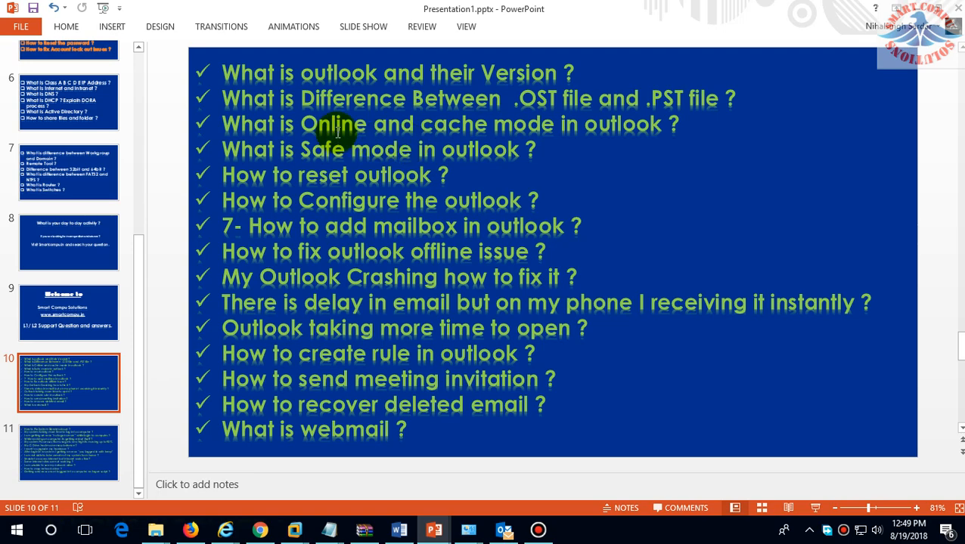
pyautogui.moveTo(456, 140)
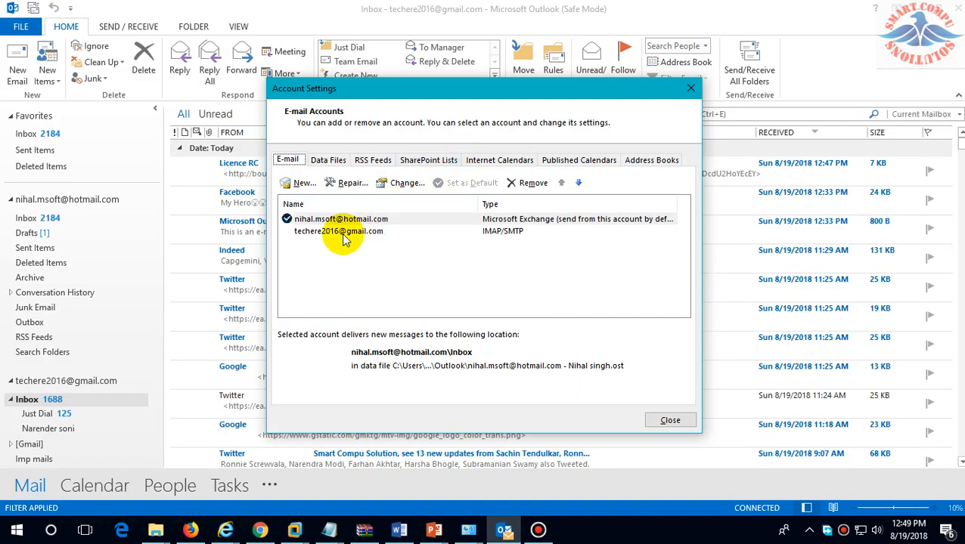
# - In the Exchange account's server settings, set Mail to keep offline to All
pyautogui.click(407, 183)
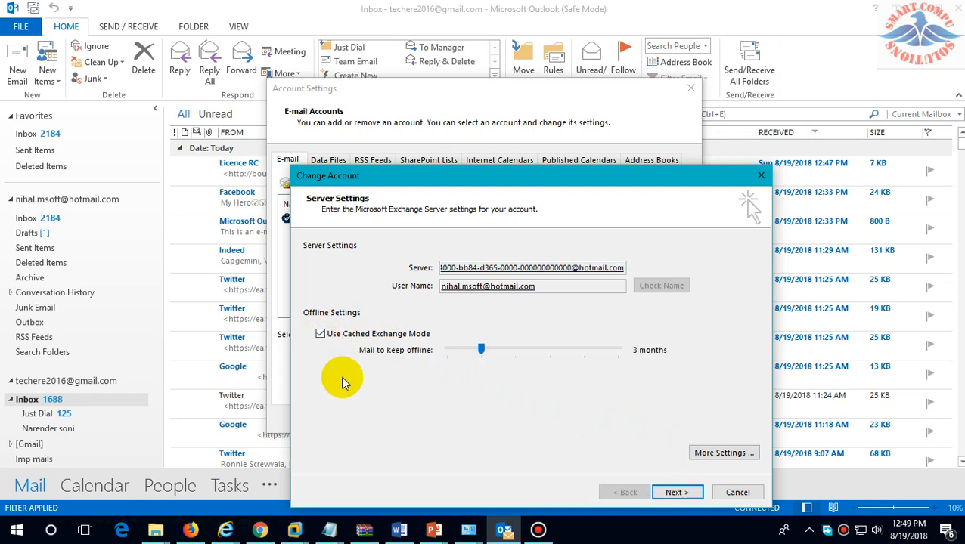
pyautogui.moveTo(332, 361)
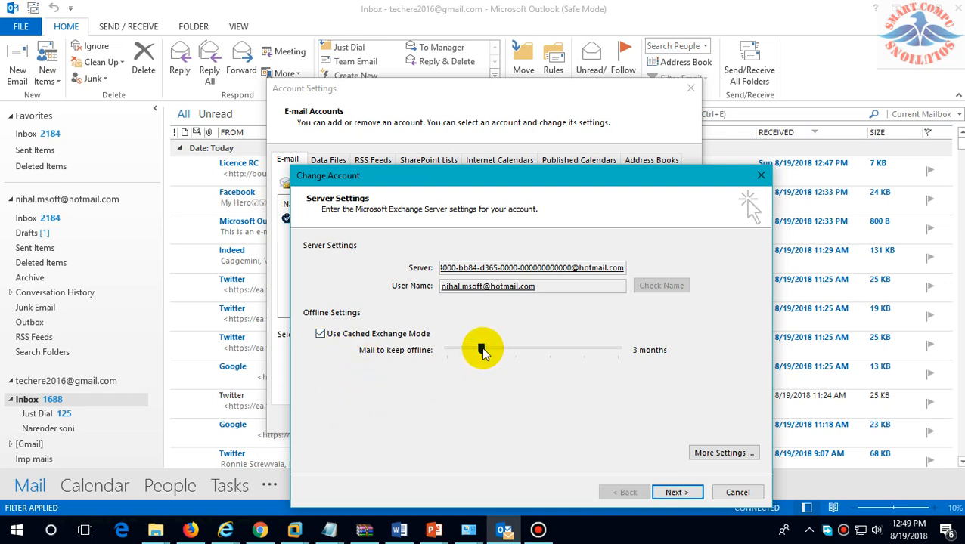
pyautogui.moveTo(482, 349); pyautogui.dragTo(584, 349)
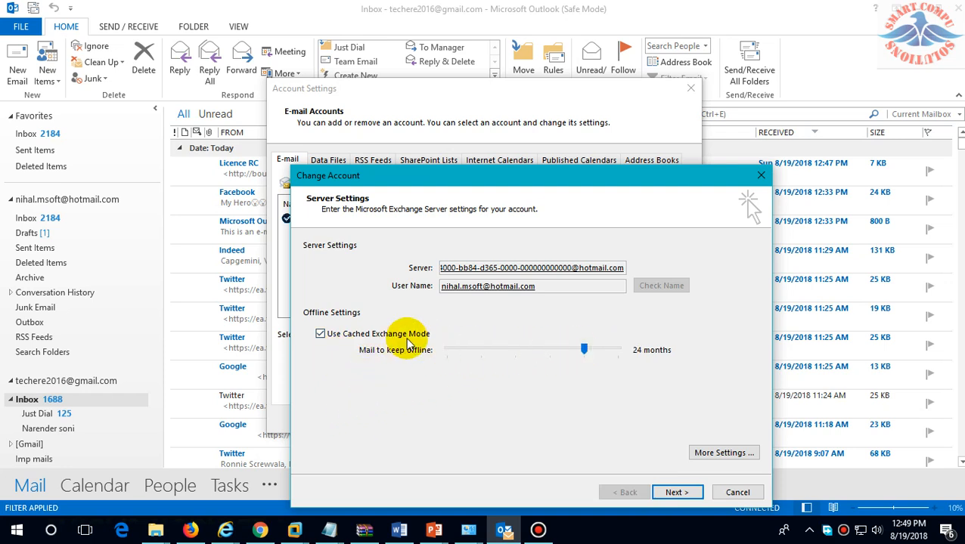
pyautogui.moveTo(583, 350); pyautogui.dragTo(612, 349)
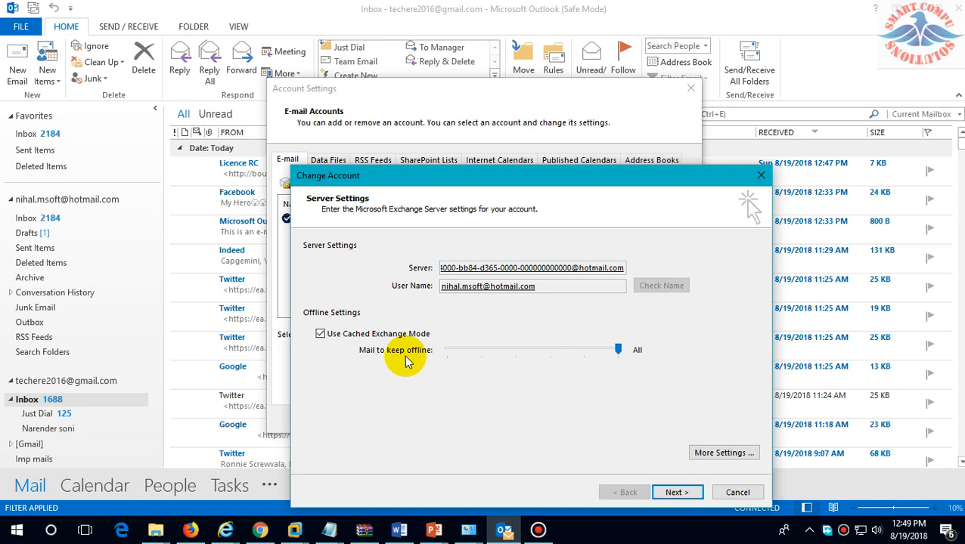
pyautogui.moveTo(402, 357)
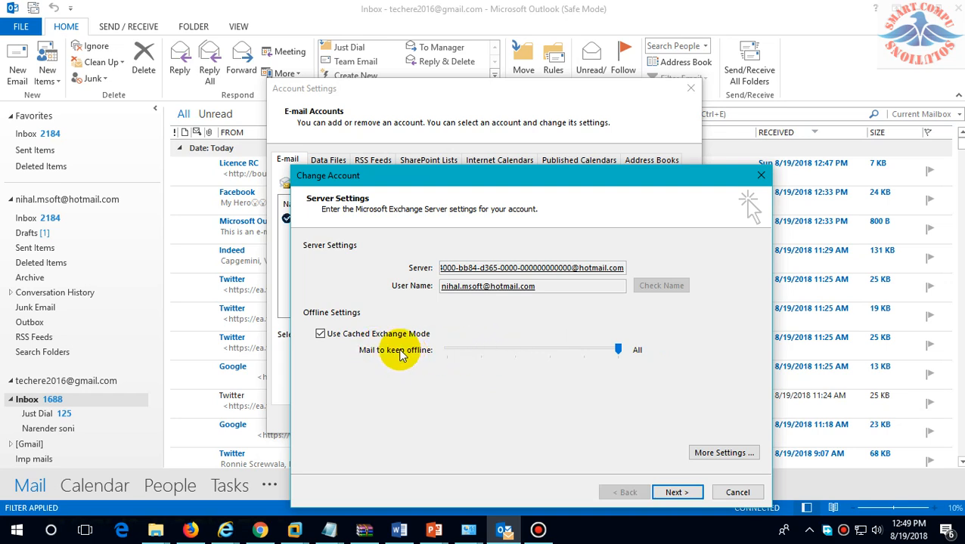
pyautogui.moveTo(359, 378)
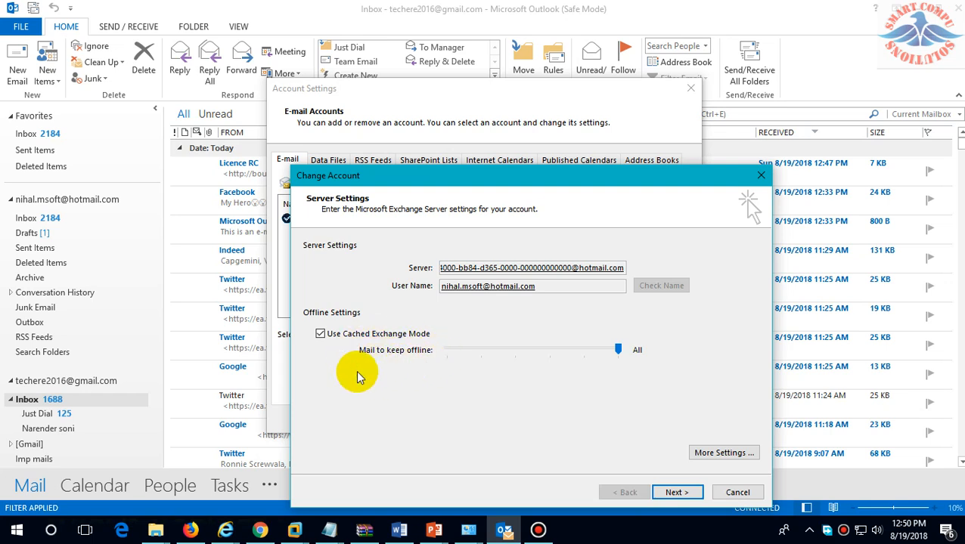
# - Toggle Use Cached Exchange Mode off and back on, then finish the account change
pyautogui.click(320, 333)
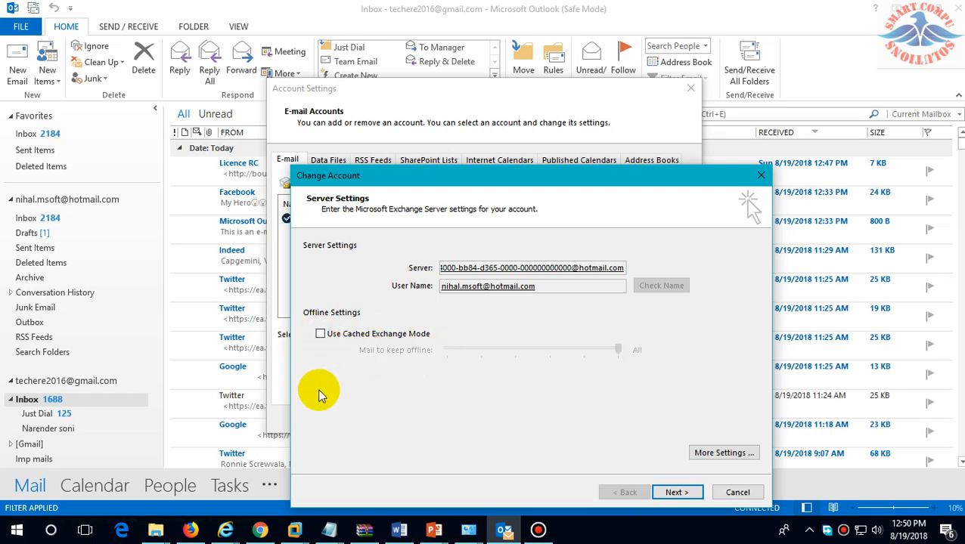
pyautogui.moveTo(452, 353)
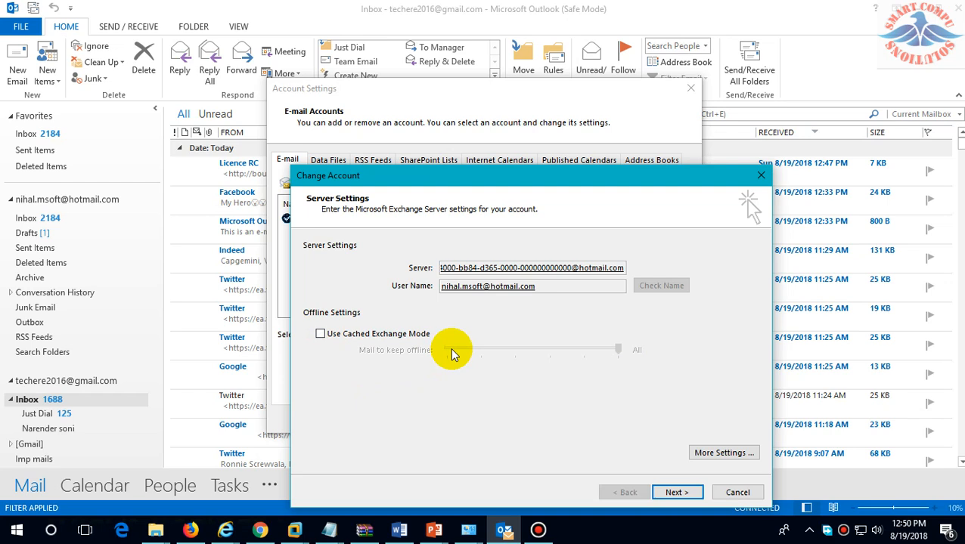
pyautogui.moveTo(386, 349)
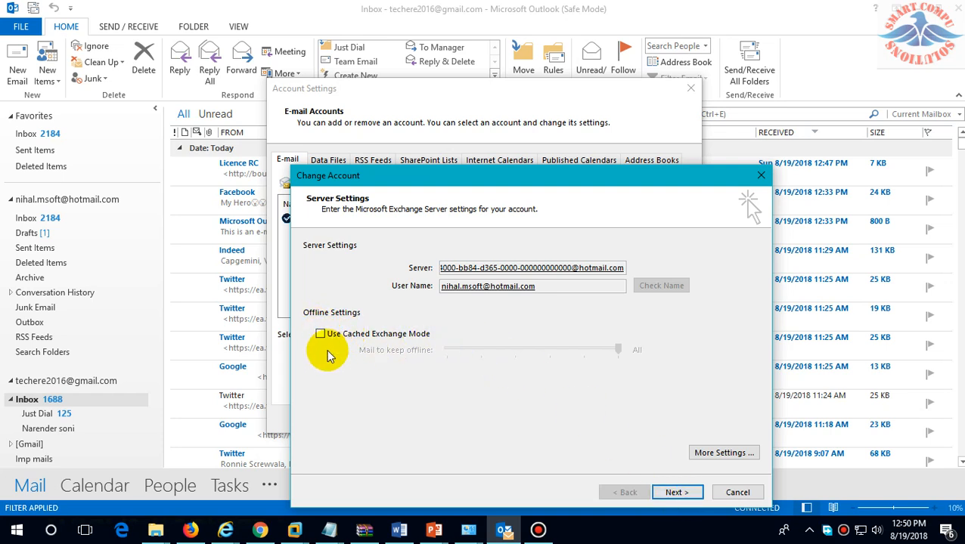
pyautogui.click(321, 333)
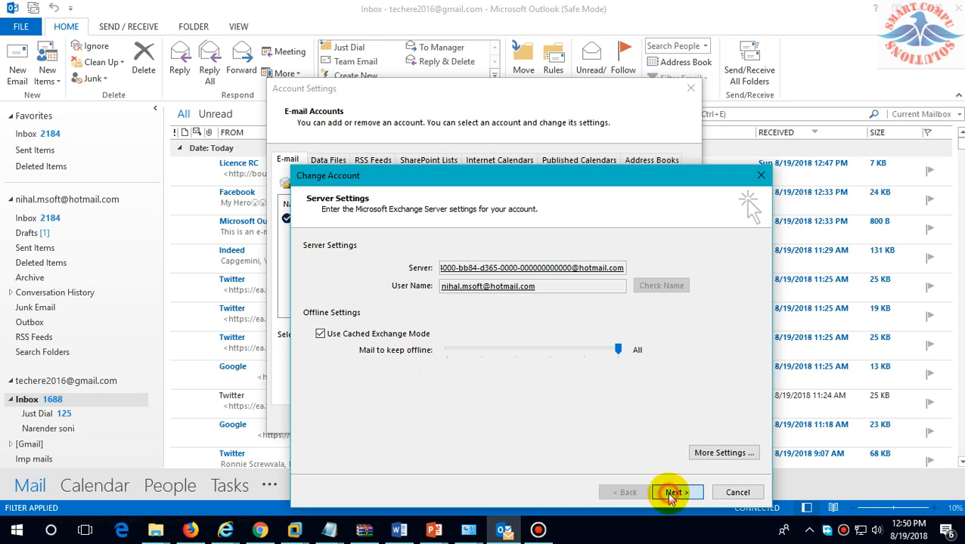
pyautogui.click(673, 492)
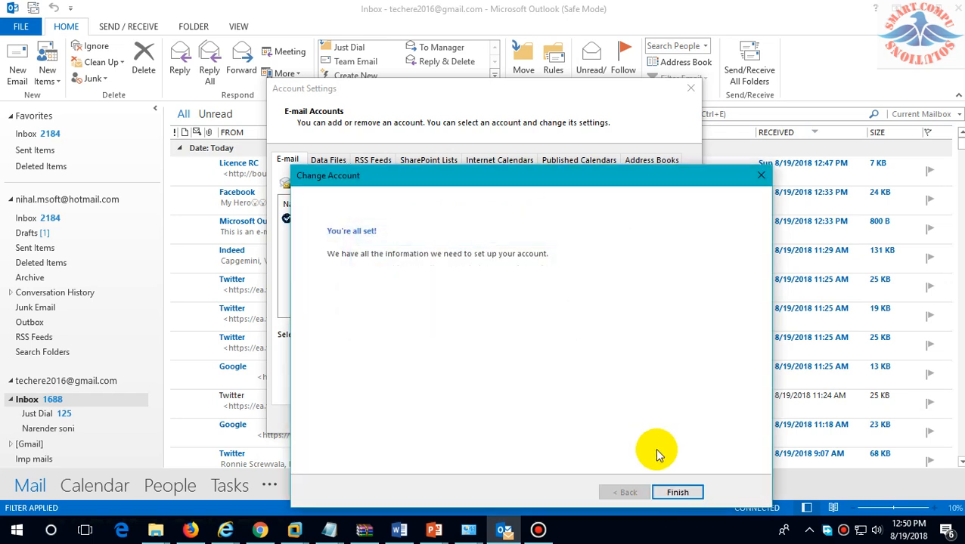
pyautogui.click(677, 492)
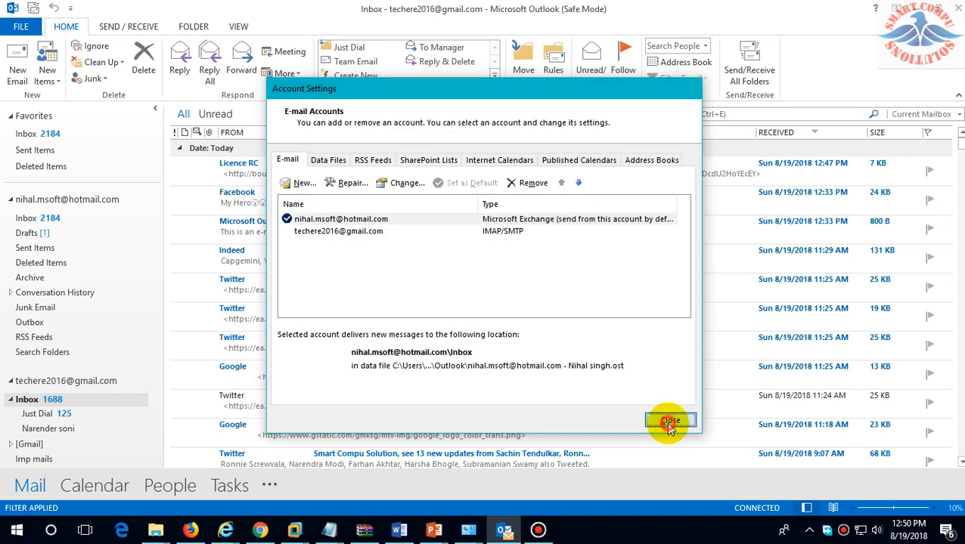
# - Close Account Settings and browse the Inbox messages, including the Outlook test message
pyautogui.click(668, 421)
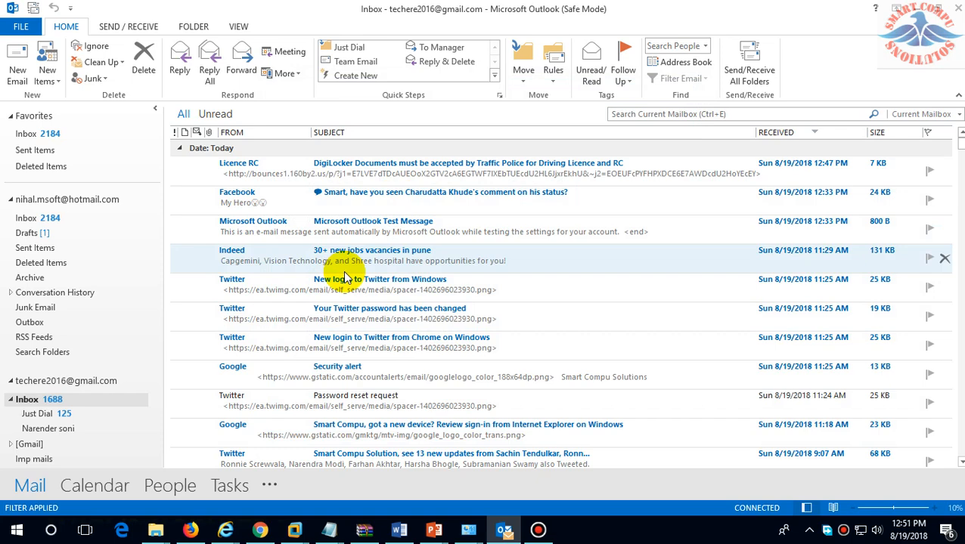
pyautogui.moveTo(322, 279)
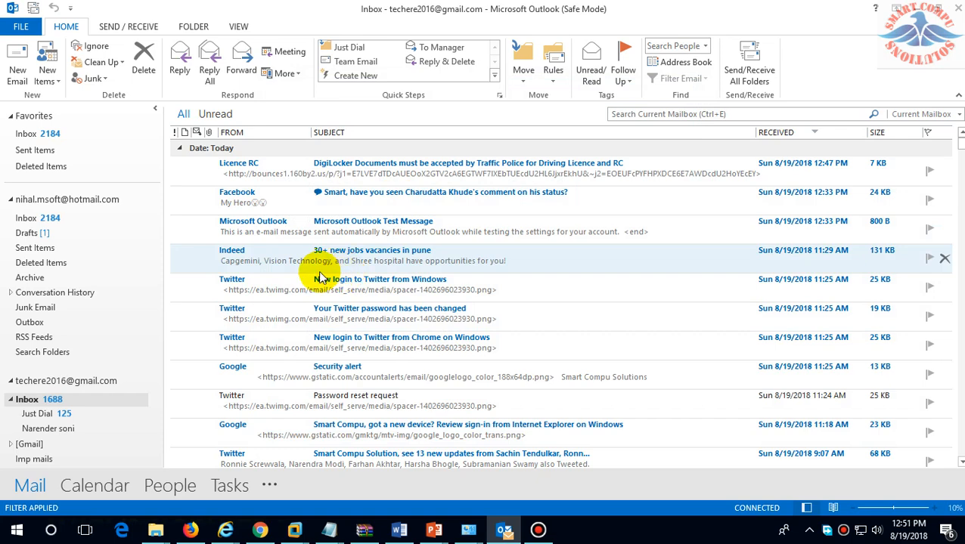
pyautogui.click(253, 226)
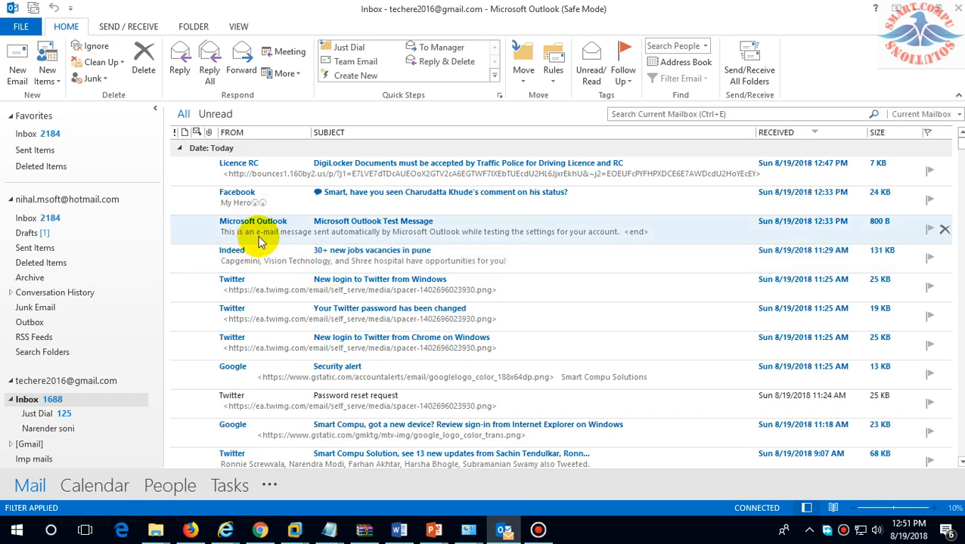
pyautogui.moveTo(335, 263)
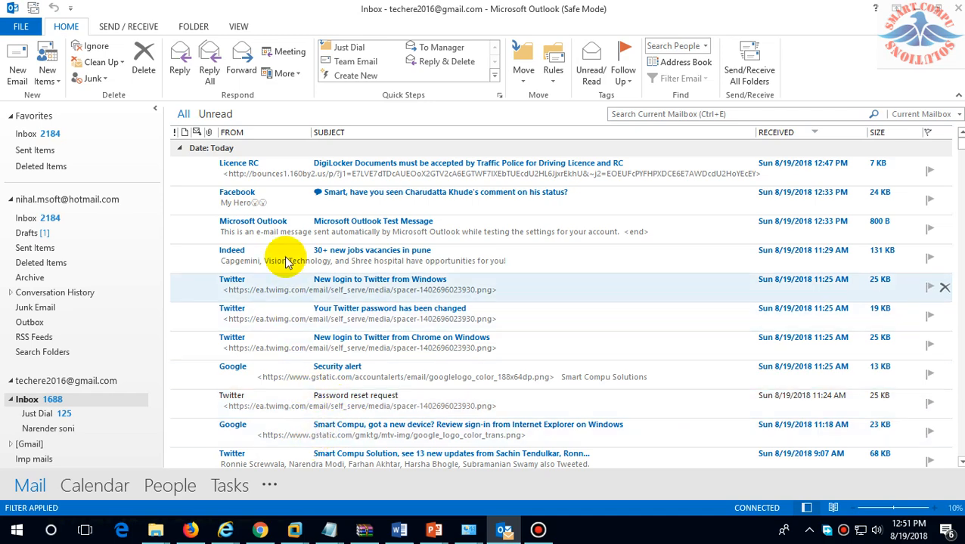
pyautogui.click(287, 255)
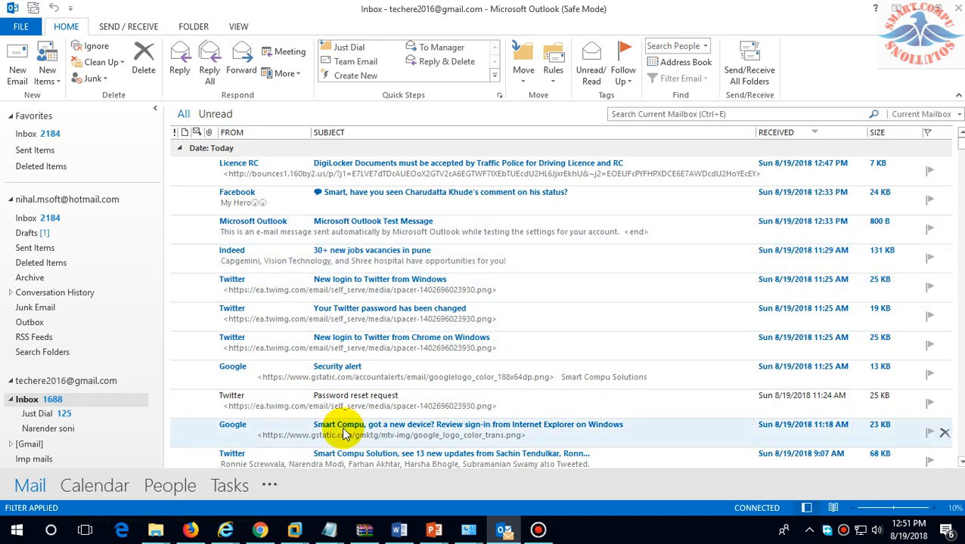
pyautogui.click(433, 529)
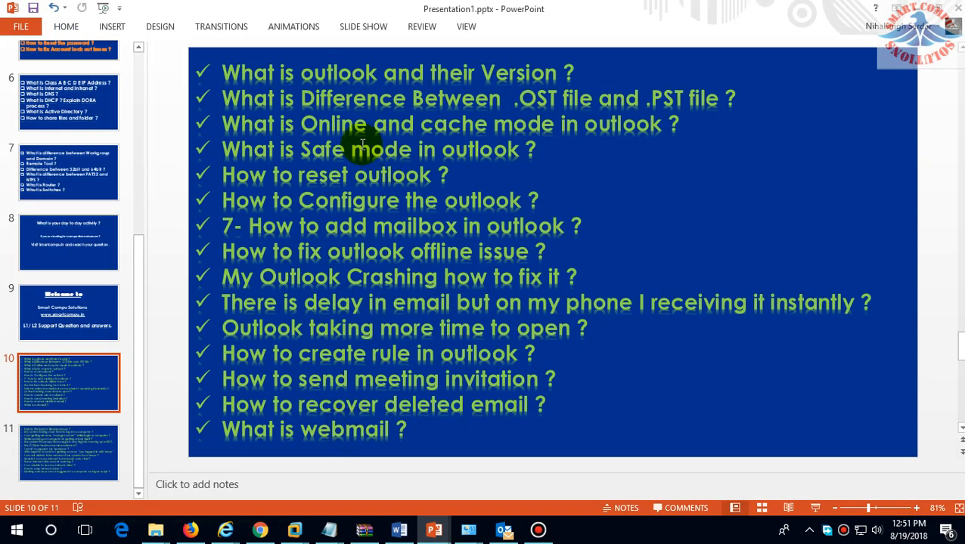
pyautogui.moveTo(372, 118)
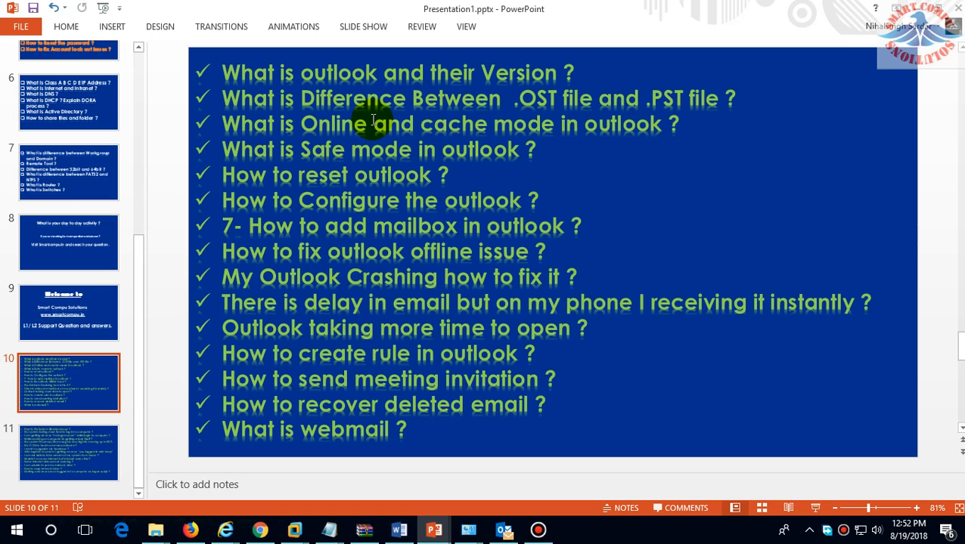
pyautogui.moveTo(415, 185)
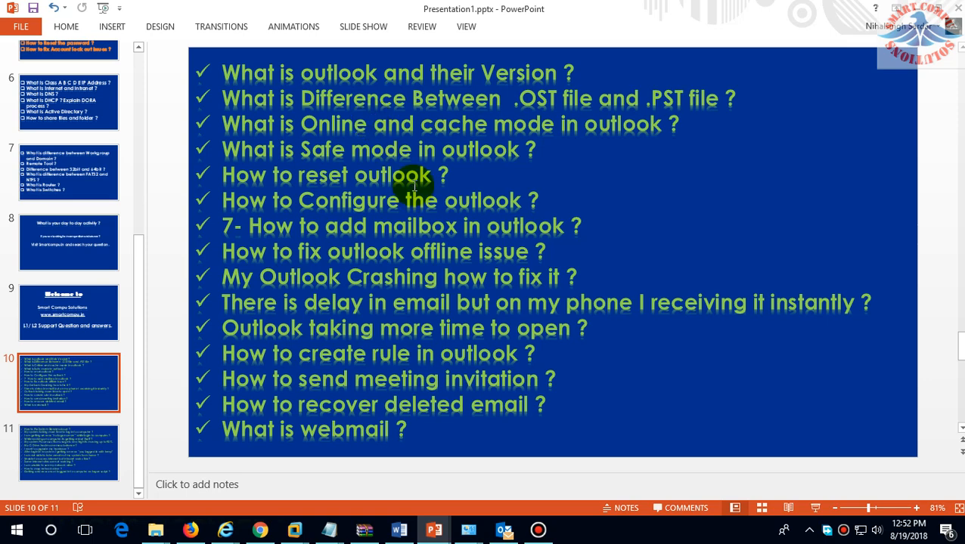
pyautogui.moveTo(423, 164)
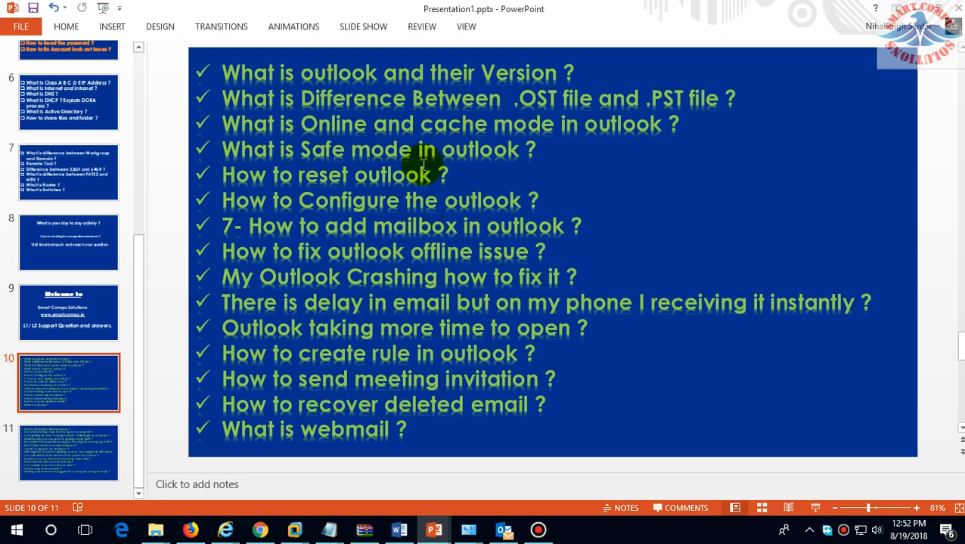
# - Enter the slide 10 questions text box to mark the Safe mode and reset Outlook lines done
pyautogui.click(537, 529)
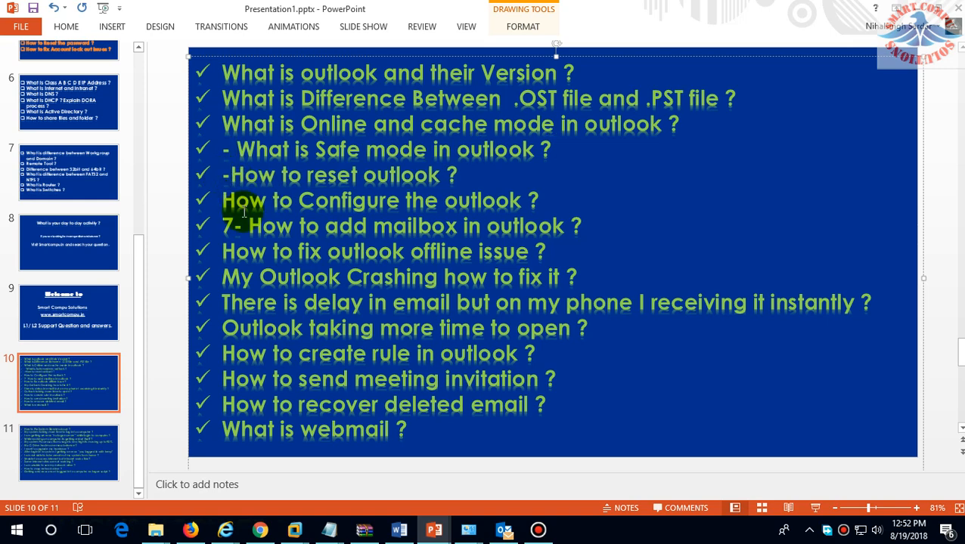
pyautogui.moveTo(339, 235)
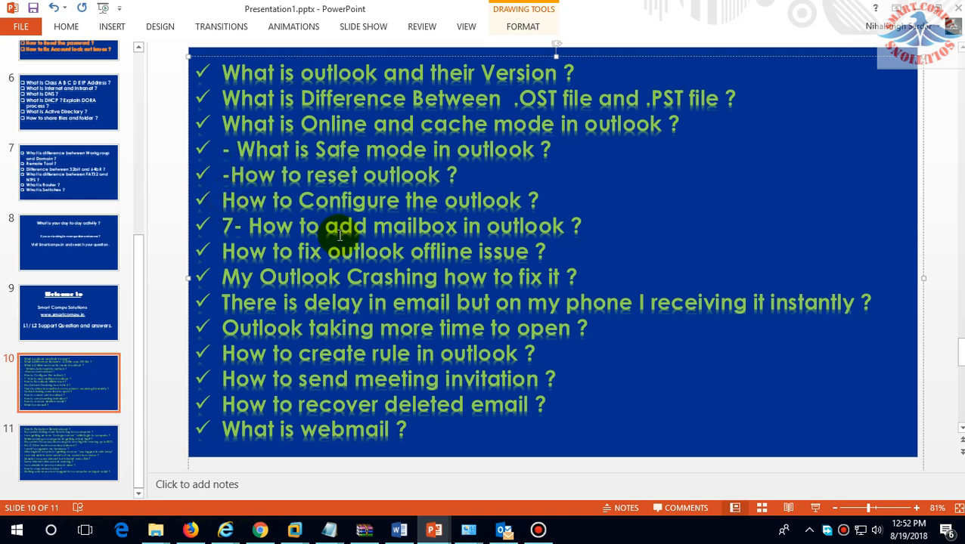